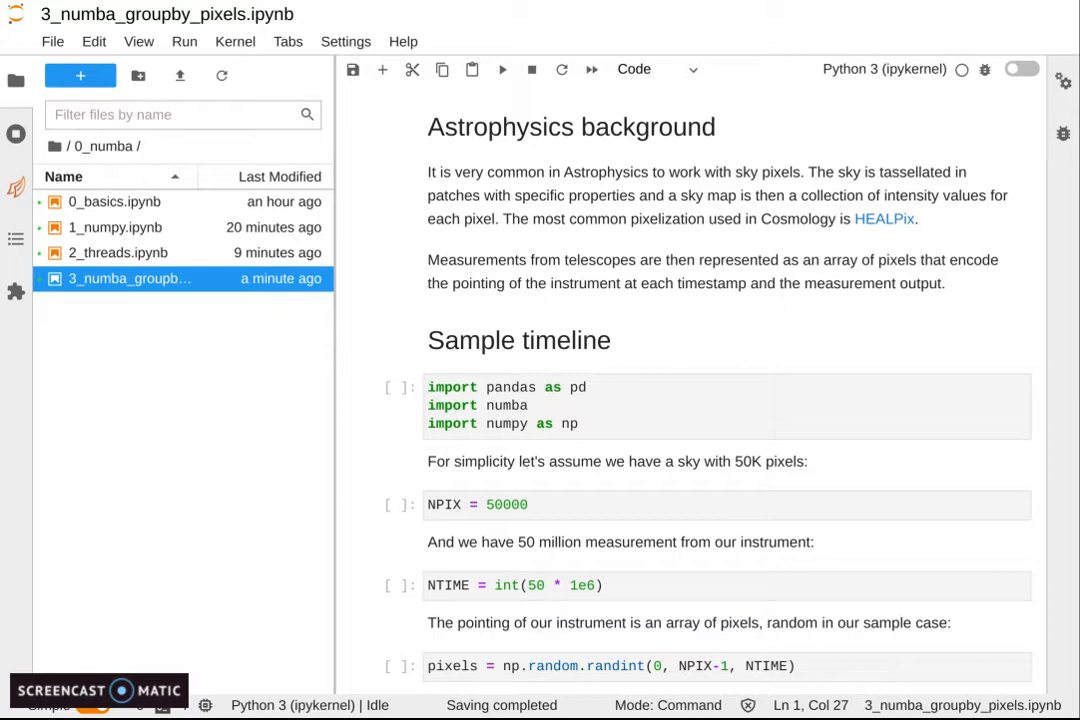
mouse_move(336, 329)
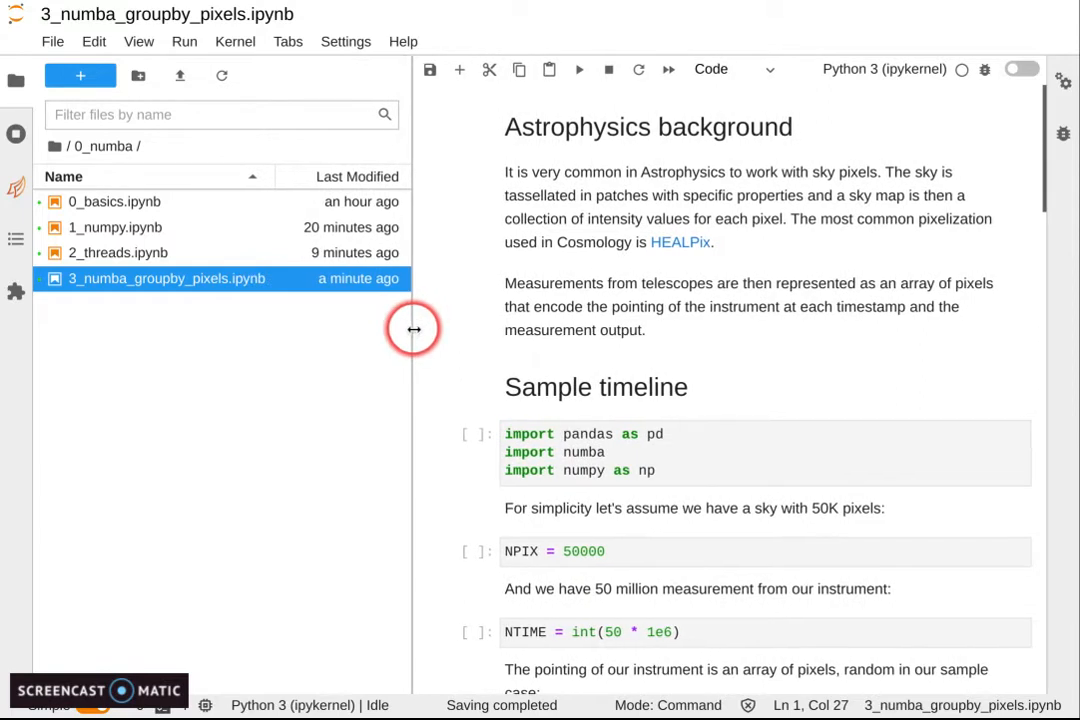
mouse_move(85, 278)
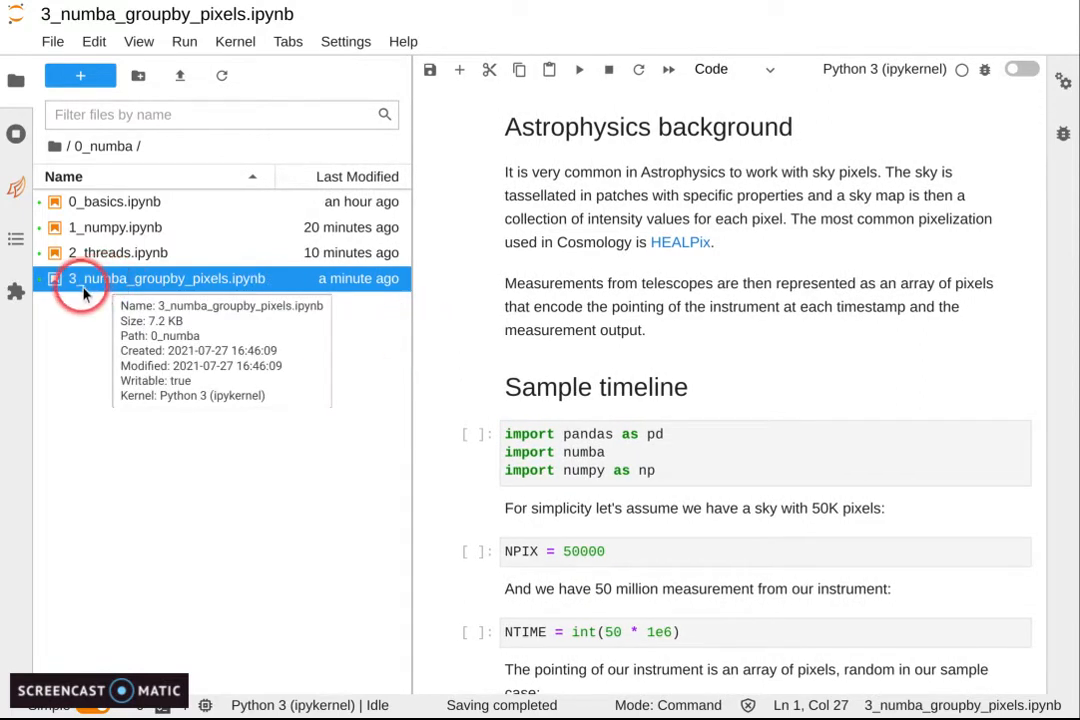
mouse_move(170, 292)
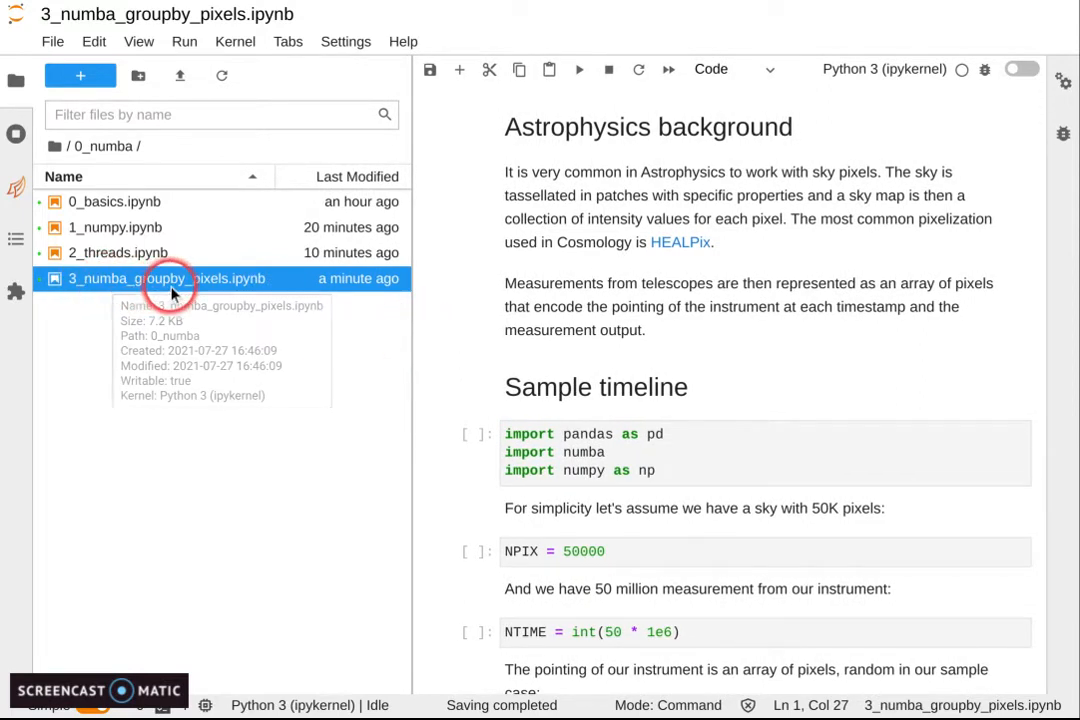
mouse_move(16, 78)
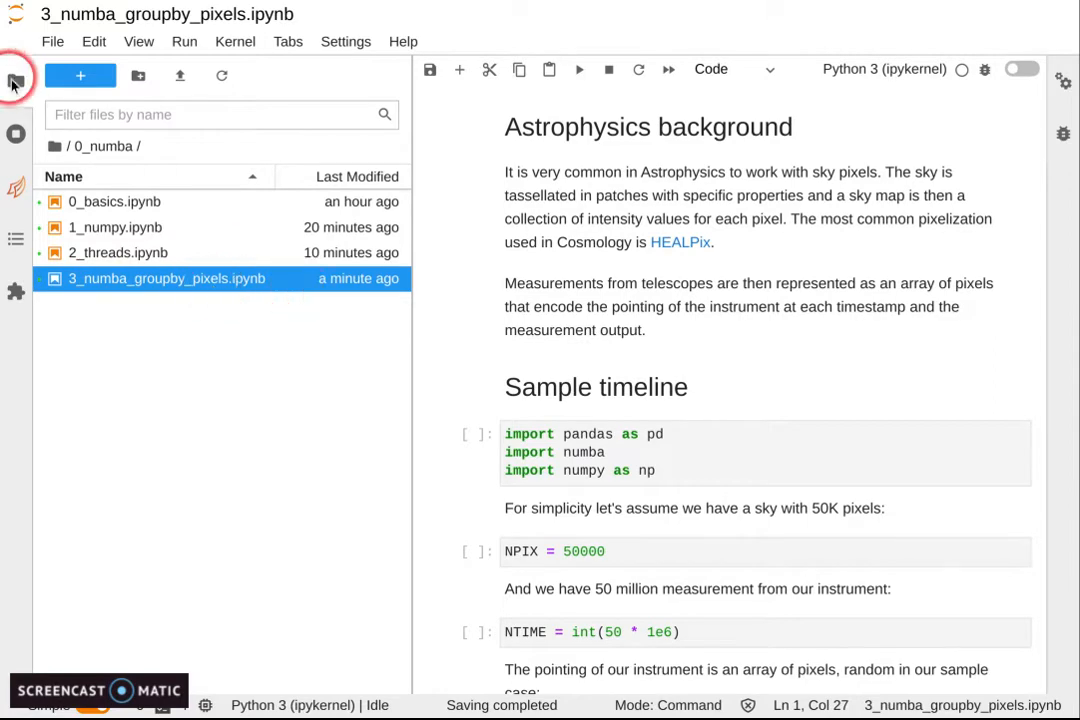
- Hide the file browser and run the random pixel, random timeline and pandas Series cells
left_click(15, 78)
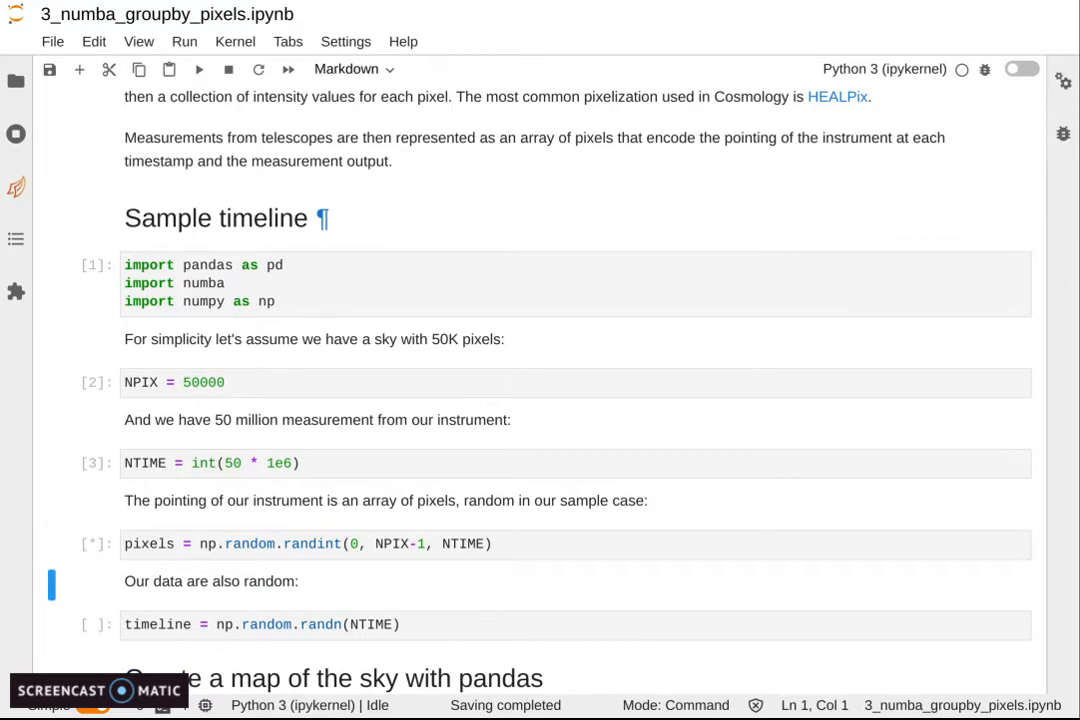
scroll("down", 3)
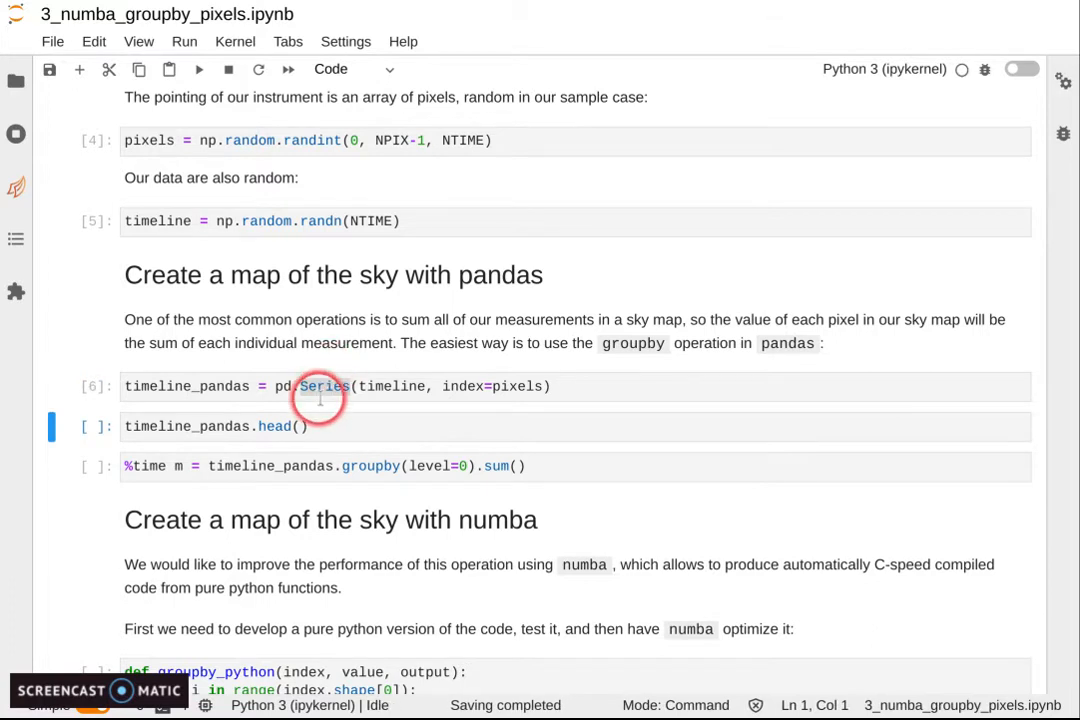
- Run timeline_pandas.head() and the %time pandas groupby sum, about 1.03 s wall time
left_click(320, 386)
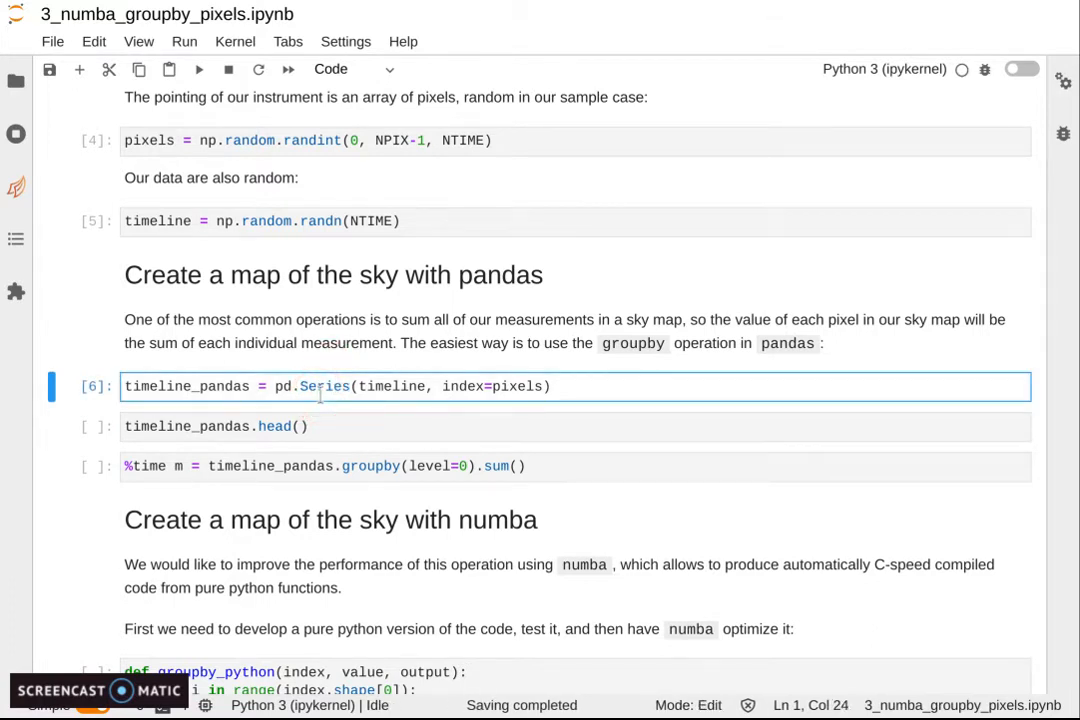
left_click(290, 435)
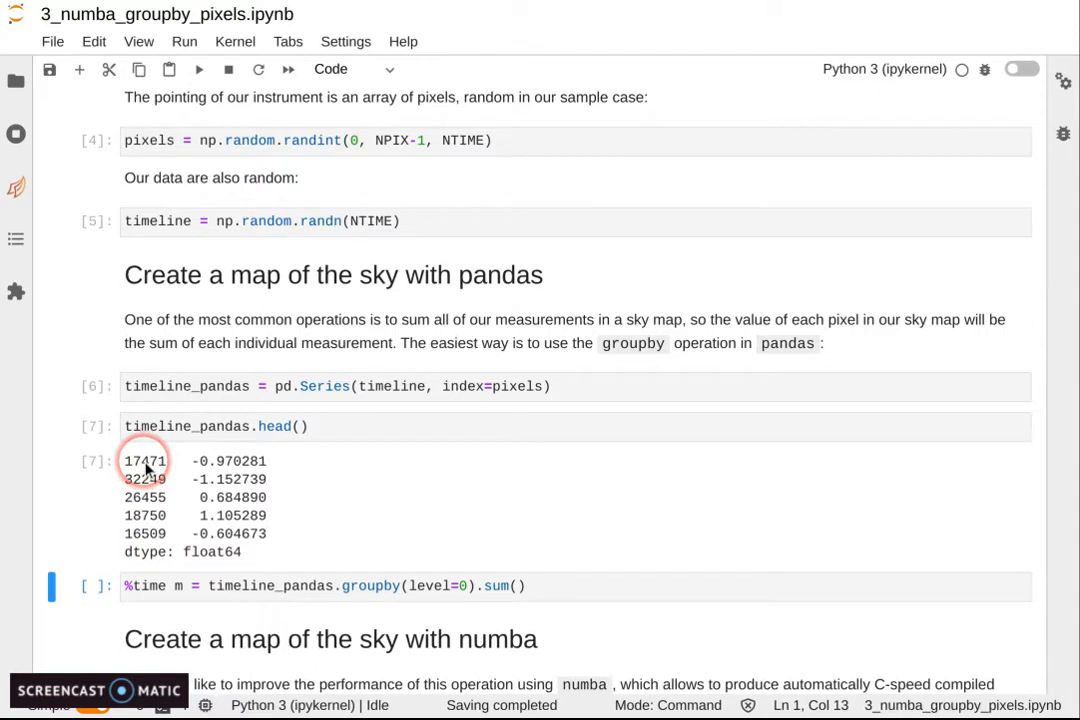
scroll("down", 3)
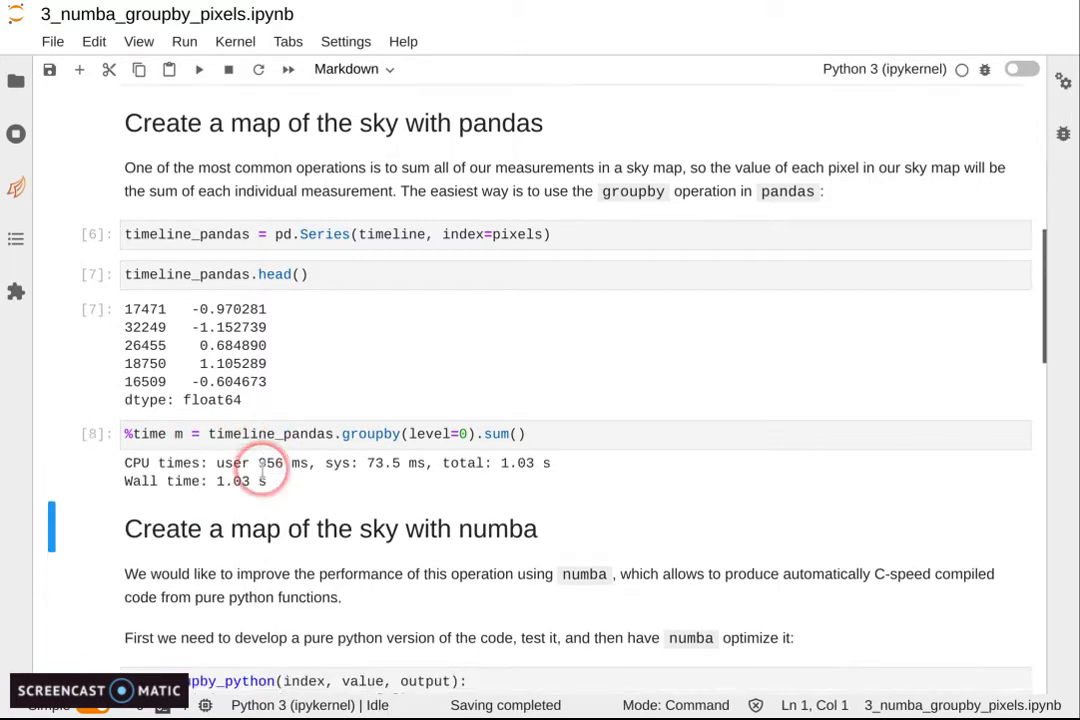
scroll("down", 3)
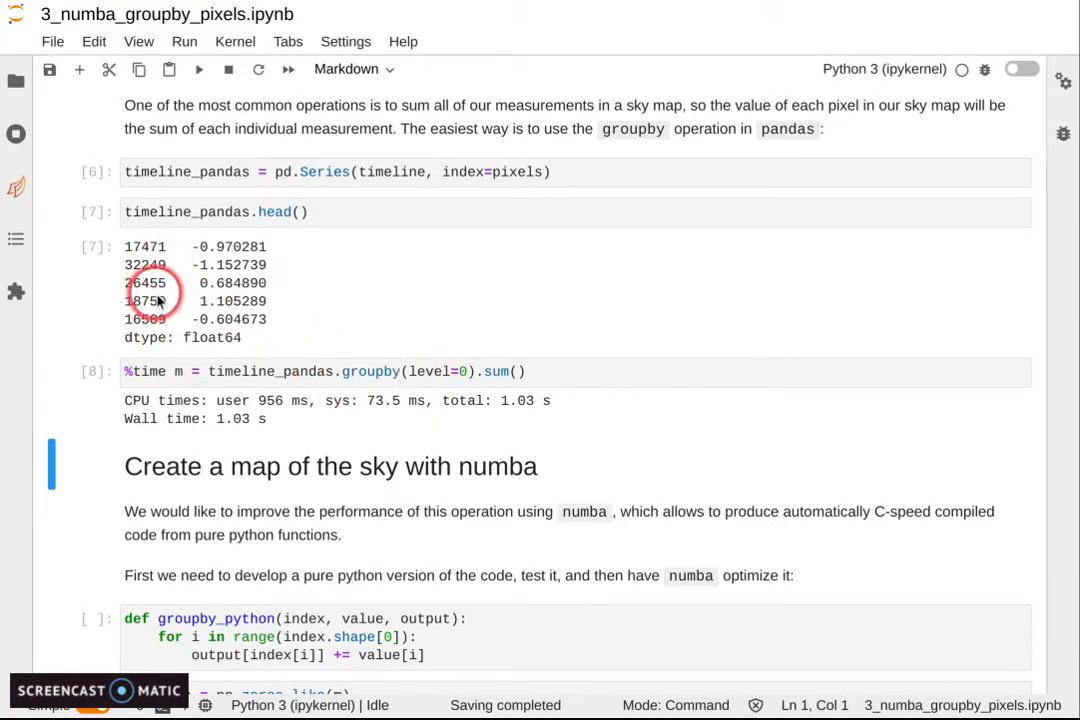
mouse_move(347, 403)
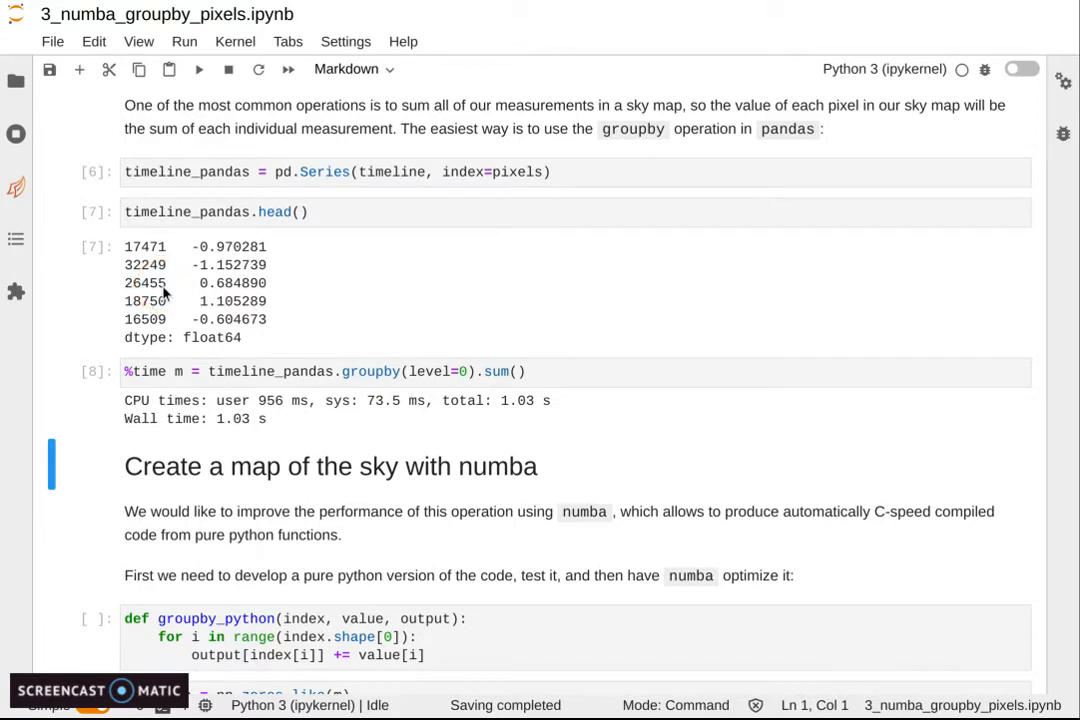
left_click(150, 283)
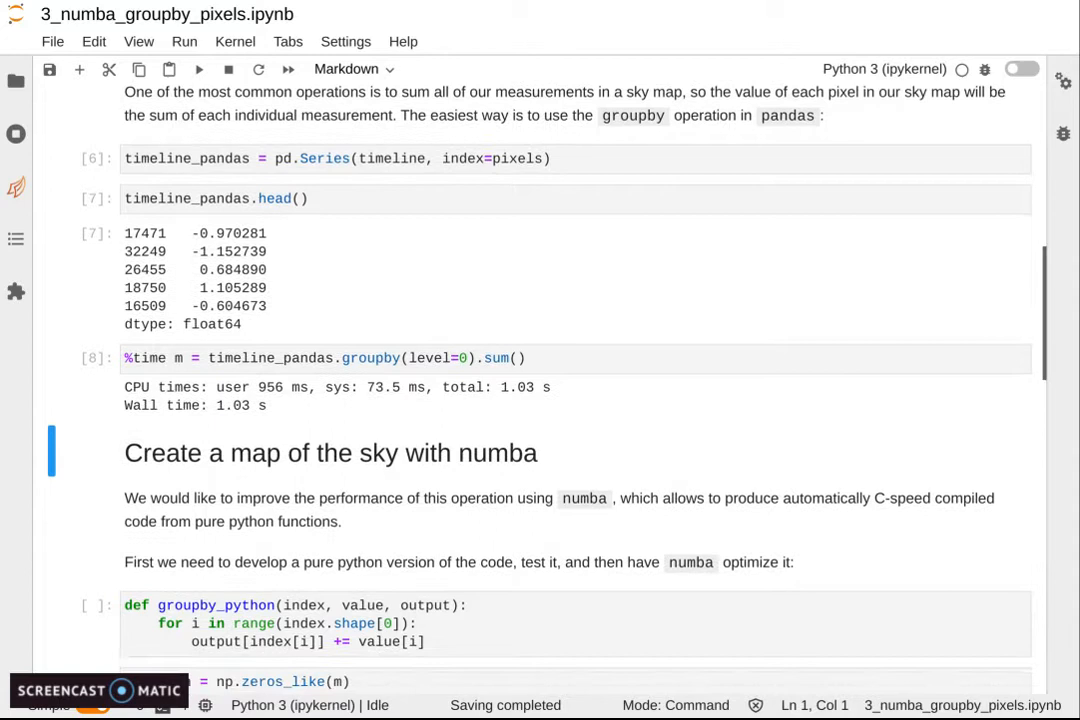
scroll("down", 3)
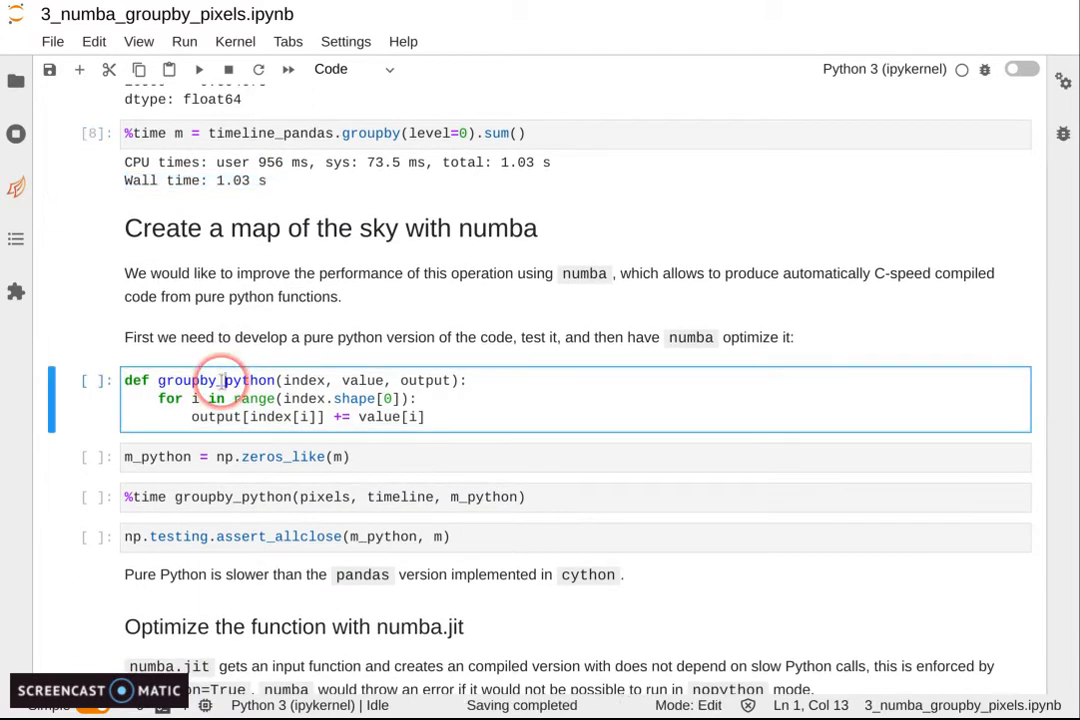
- Run groupby_python, zeros_like, the 25 s %time run and the passing assert_allclose check
key("shift+Enter")
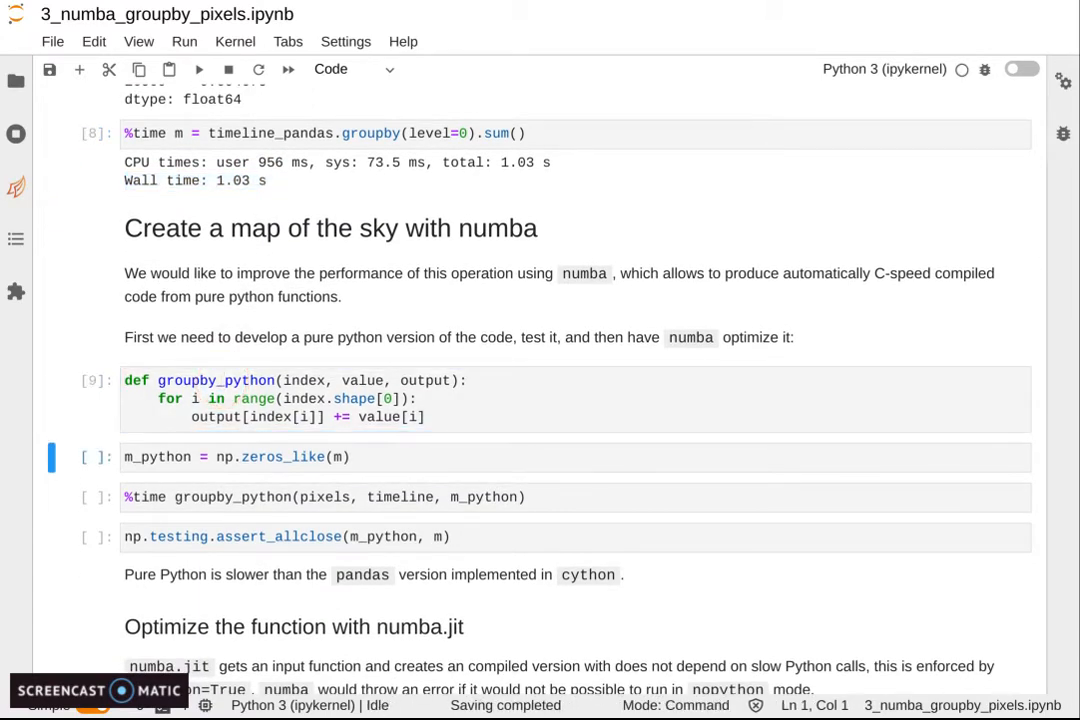
key("shift+enter")
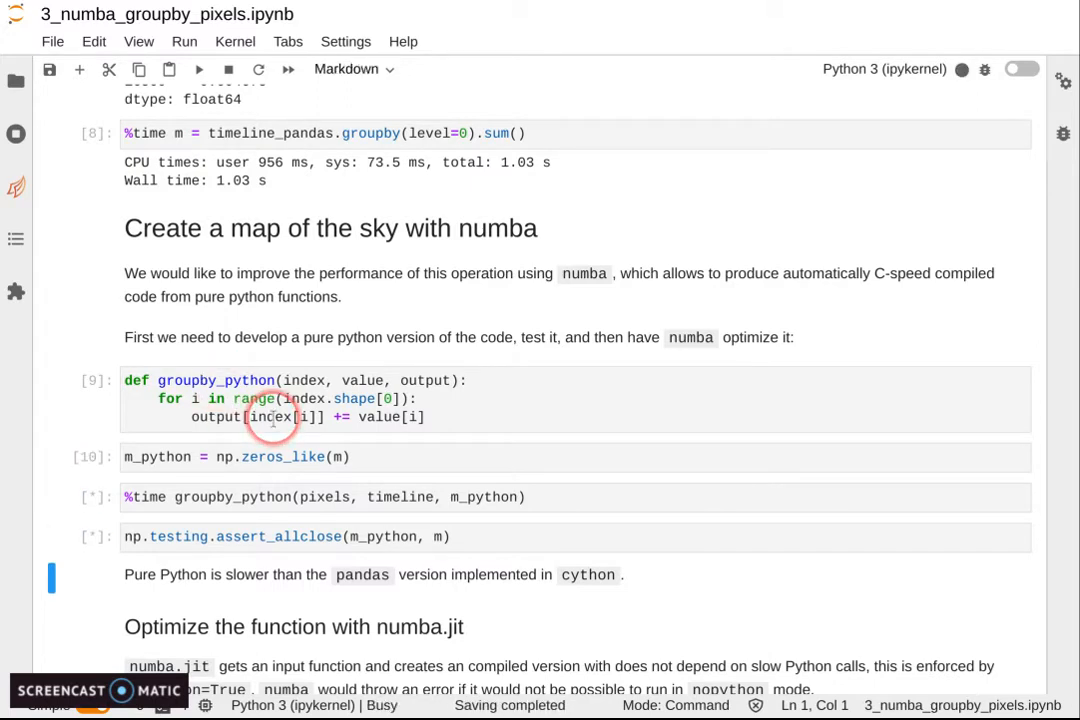
scroll("down", 3)
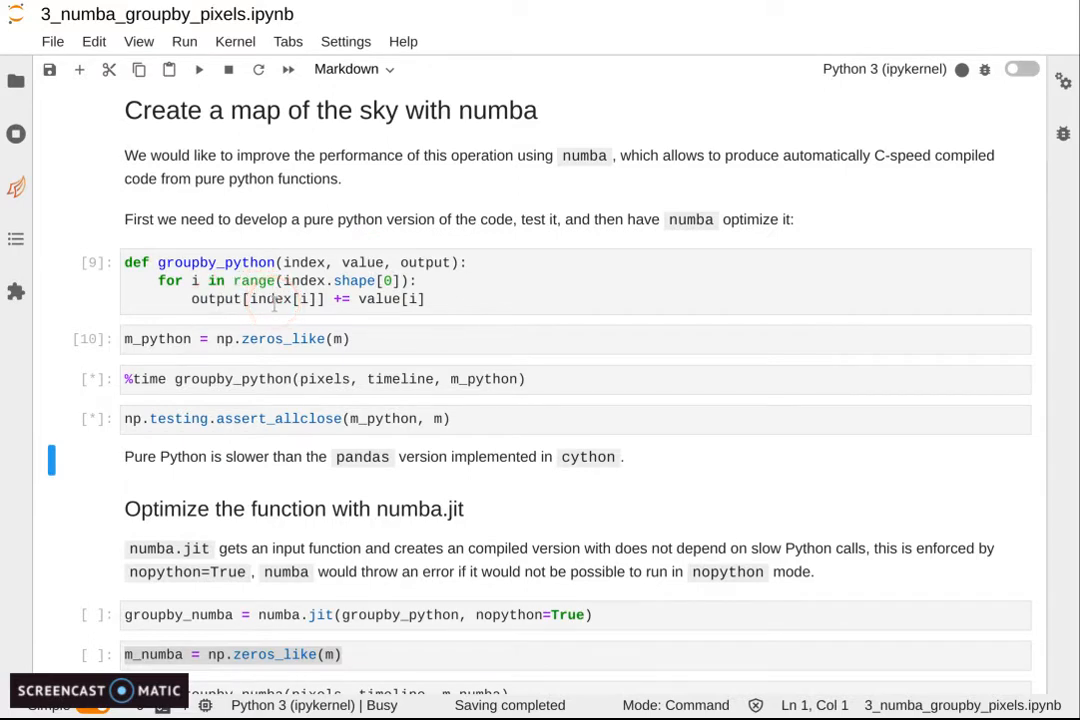
left_click(253, 299)
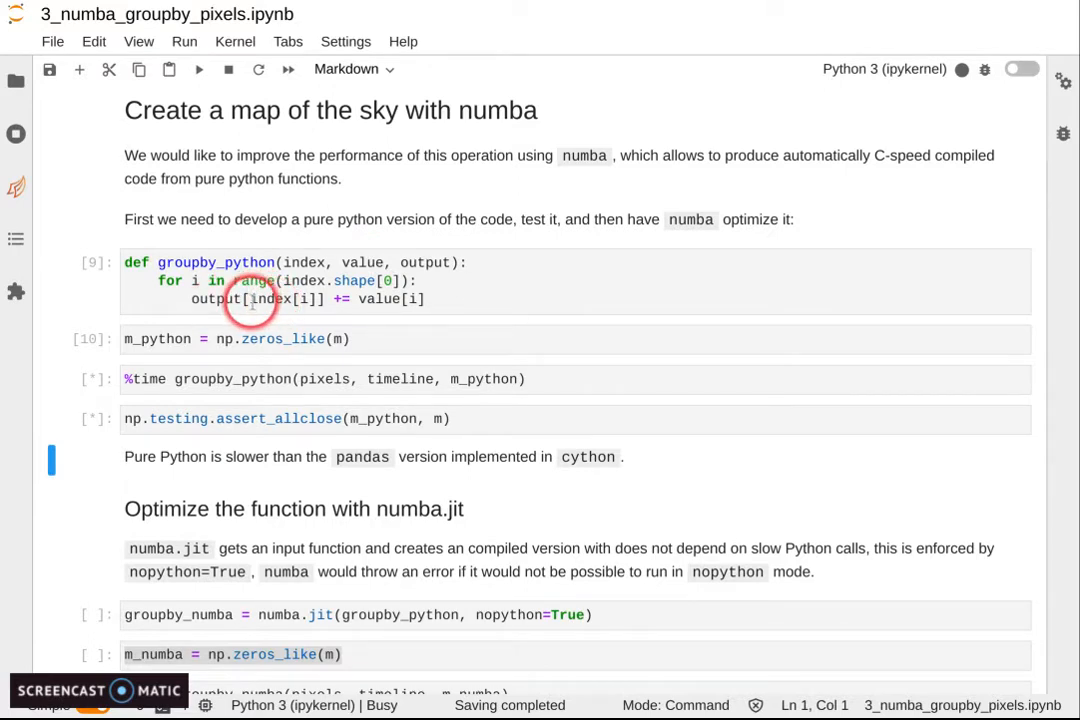
scroll("down", 3)
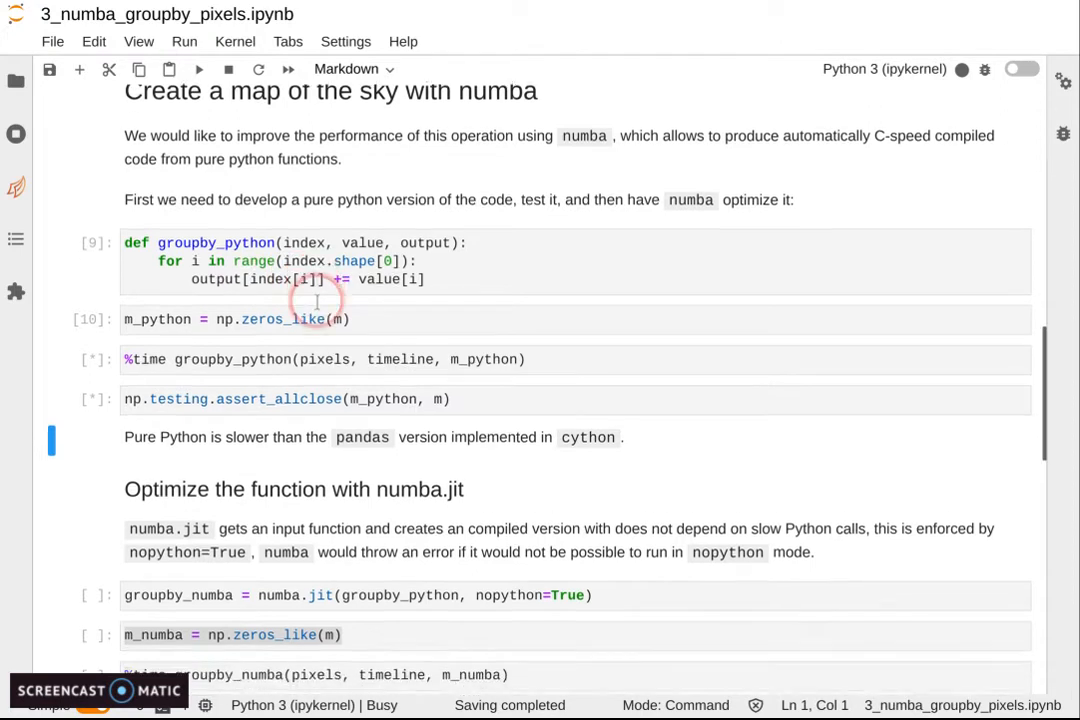
scroll("down", 3)
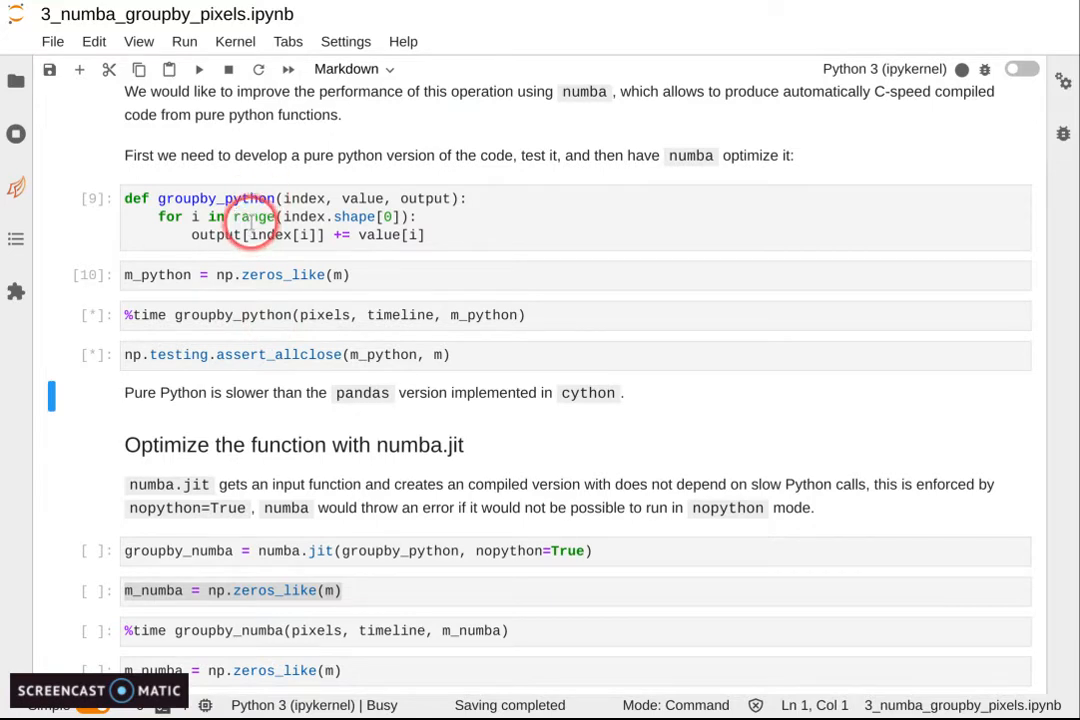
scroll("down", 3)
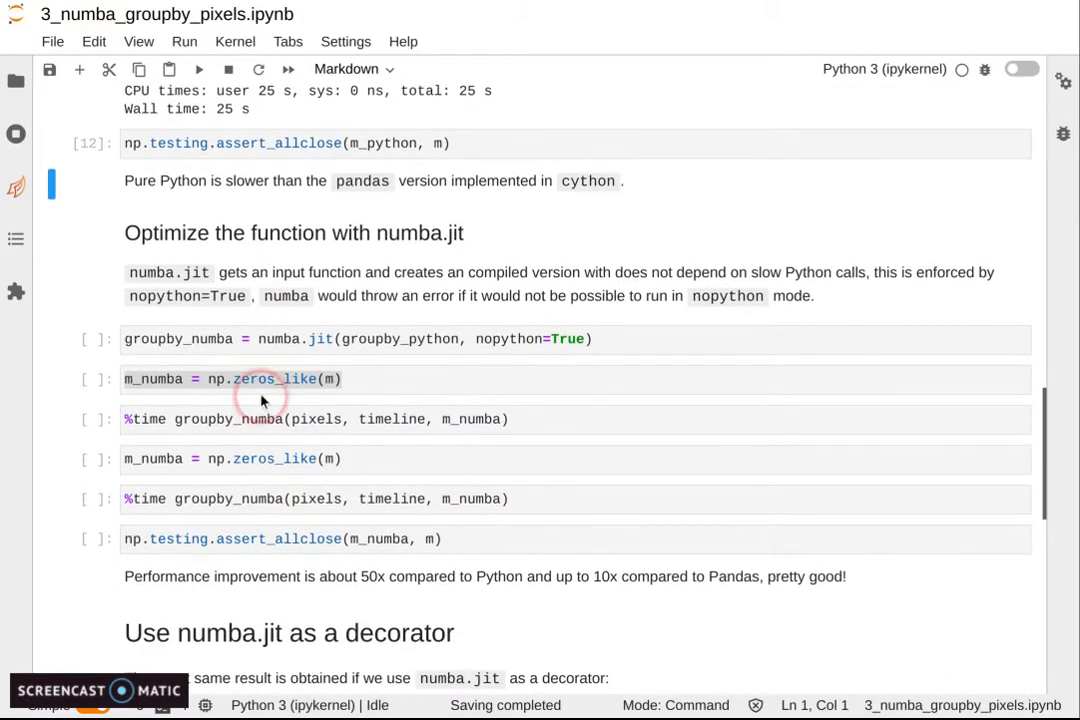
- Compile groupby_python with numba.jit(nopython=True) by running its cell
left_click(250, 338)
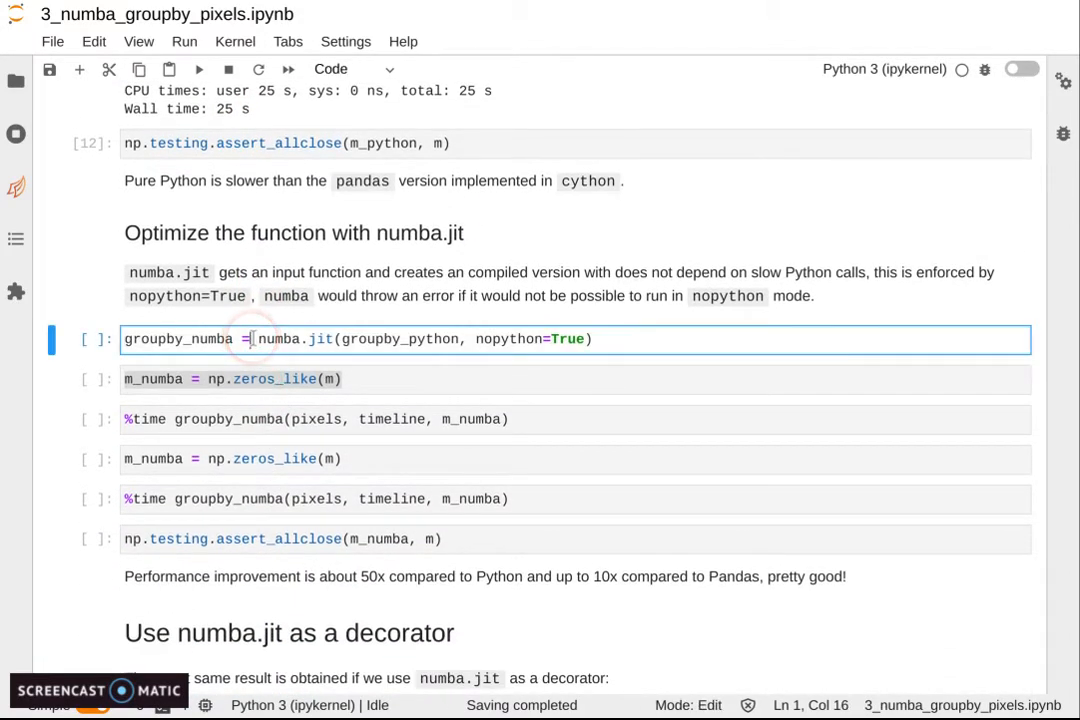
key("shift+enter")
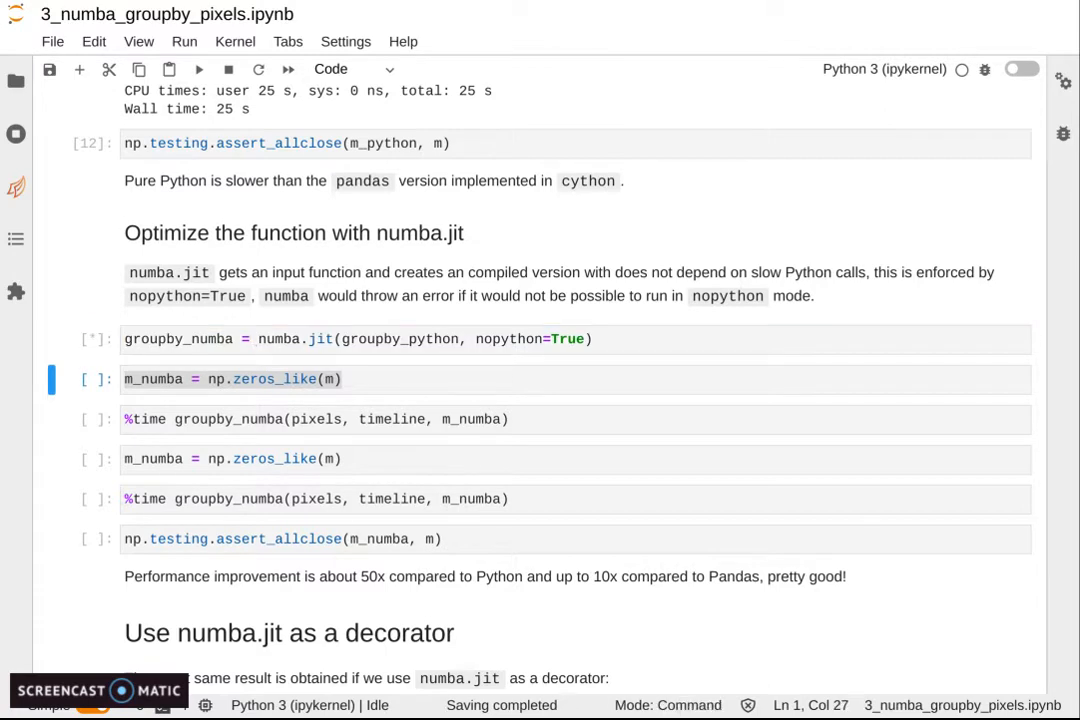
left_click(410, 338)
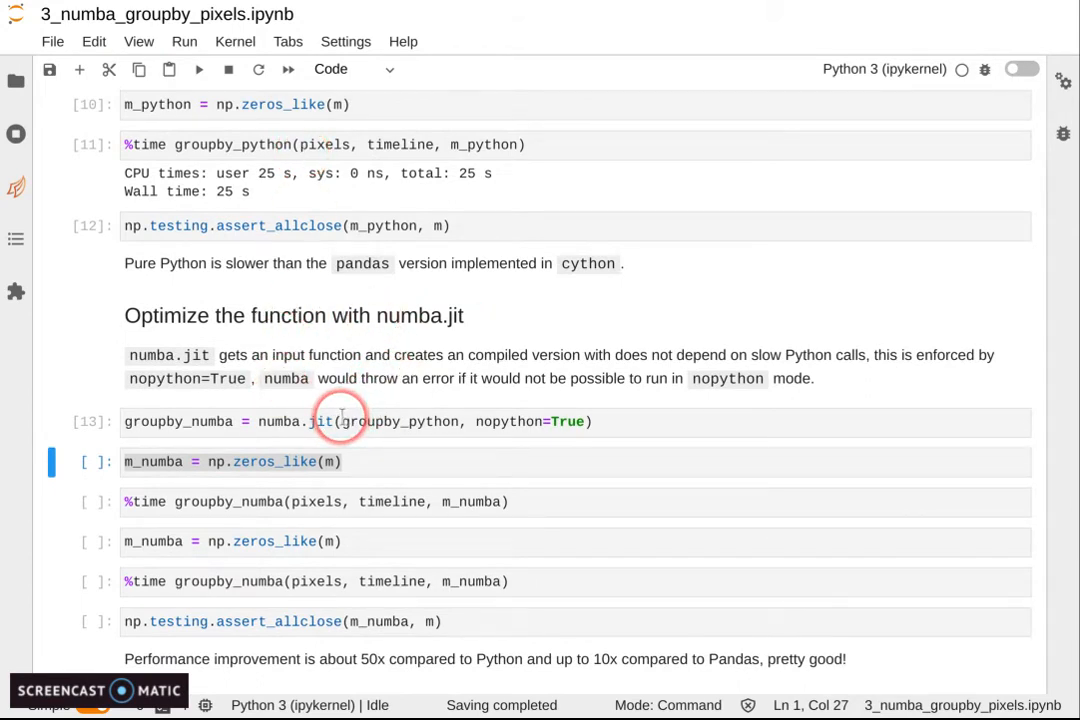
mouse_move(273, 297)
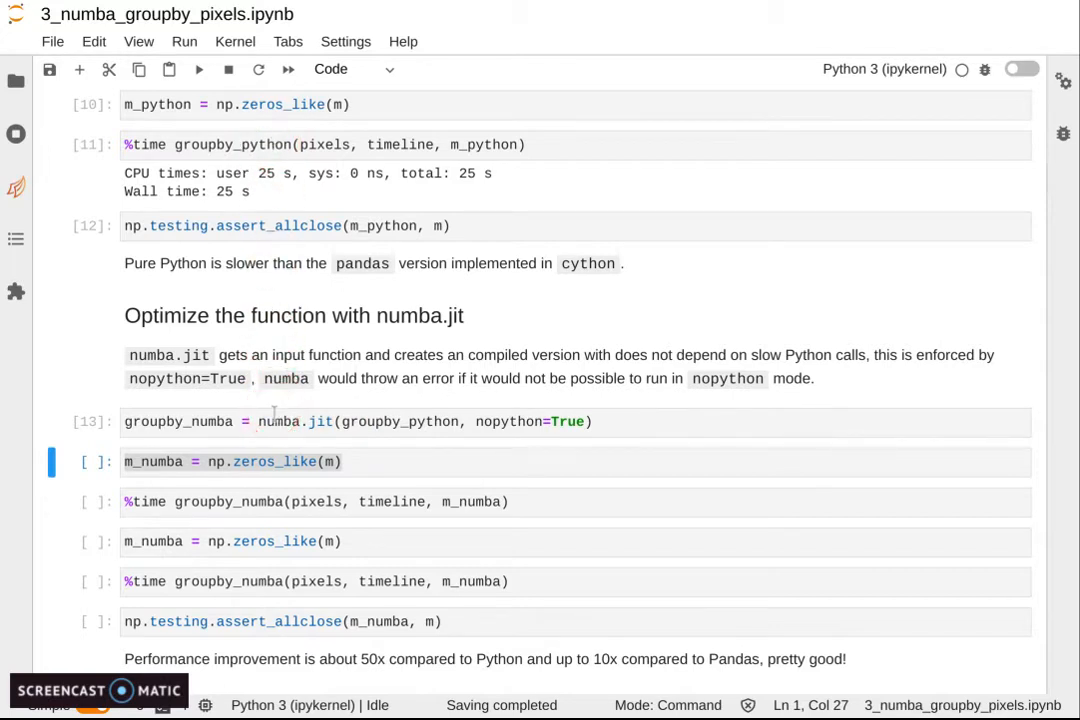
left_click(263, 461)
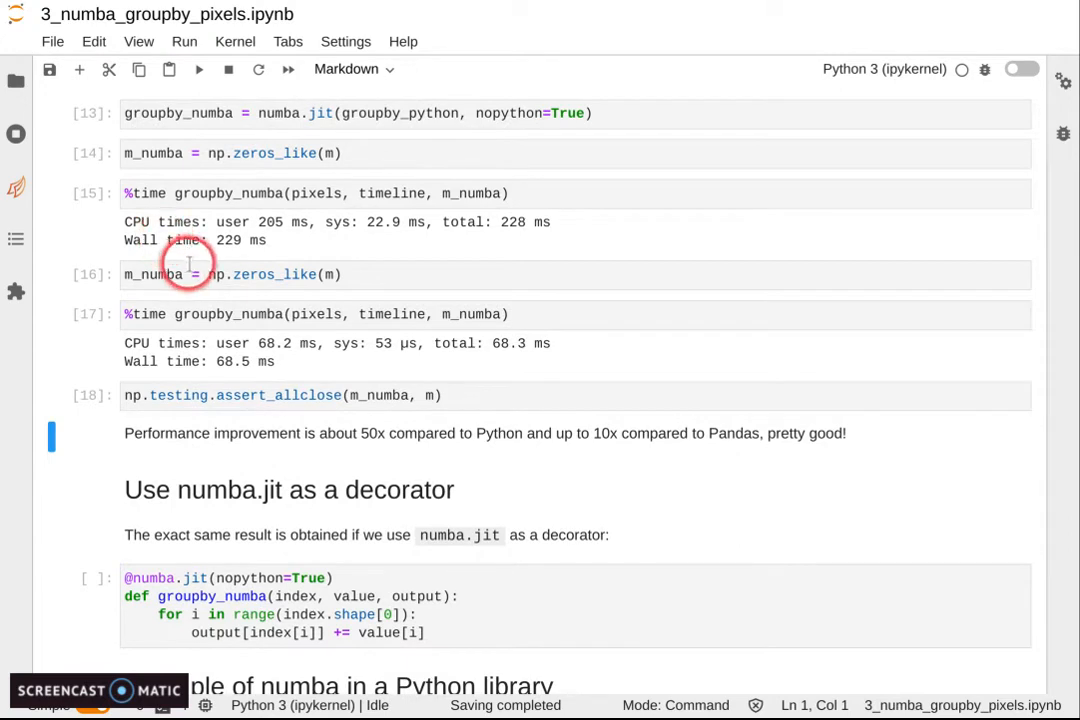
mouse_move(213, 320)
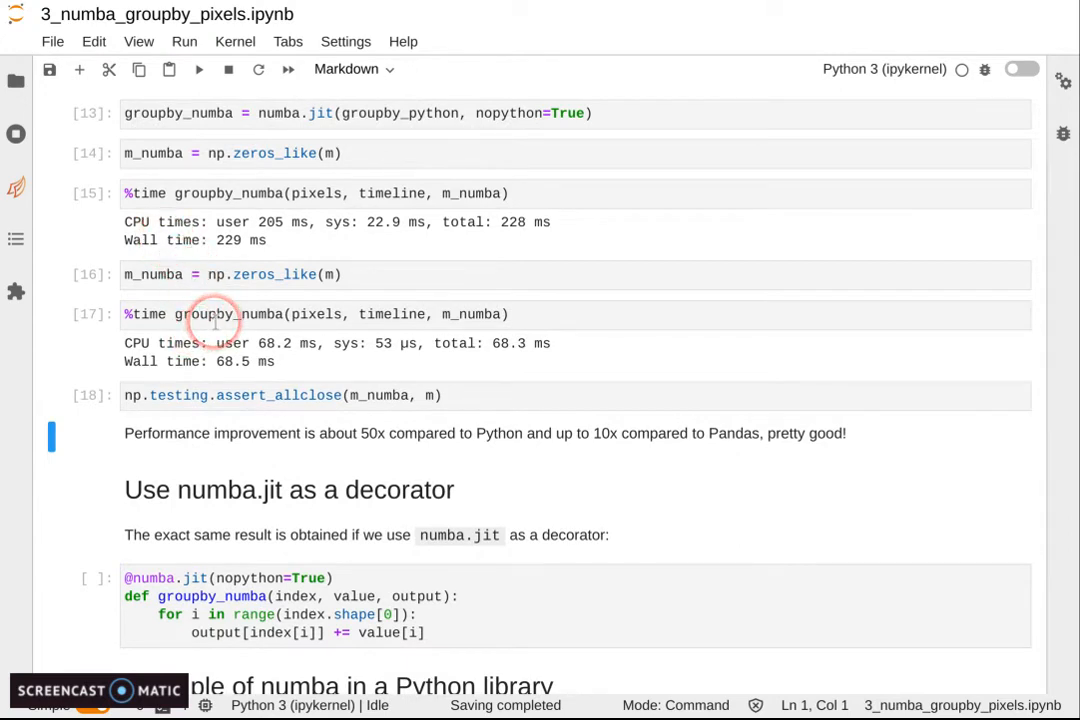
mouse_move(210, 232)
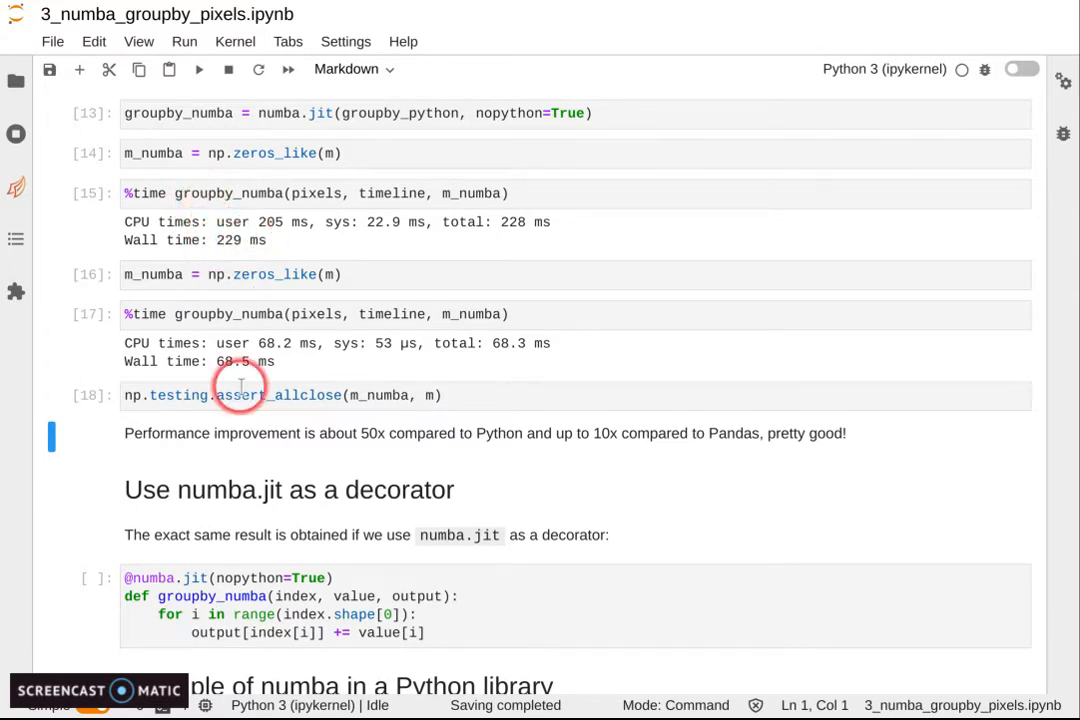
mouse_move(270, 365)
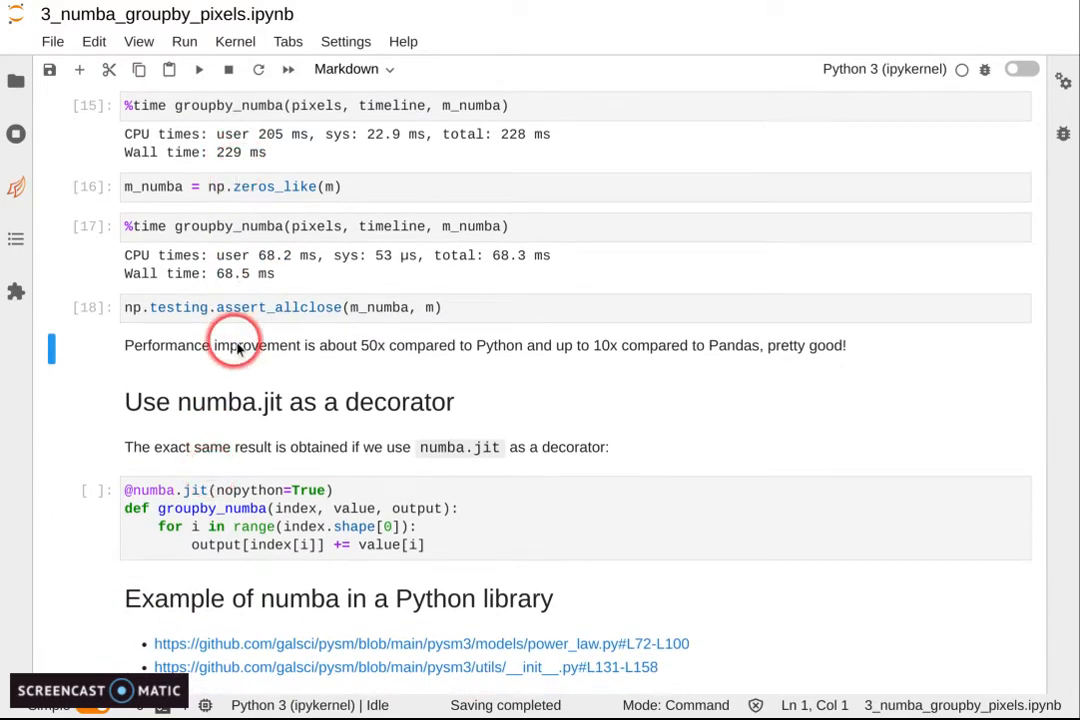
scroll("down", 3)
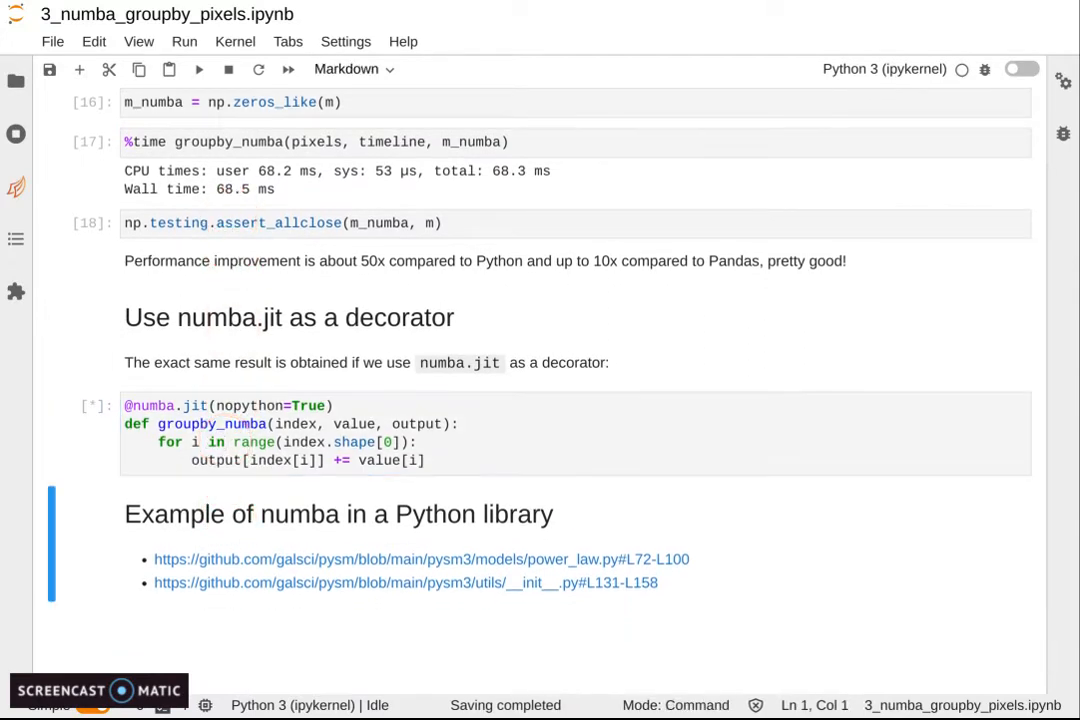
left_click(207, 405)
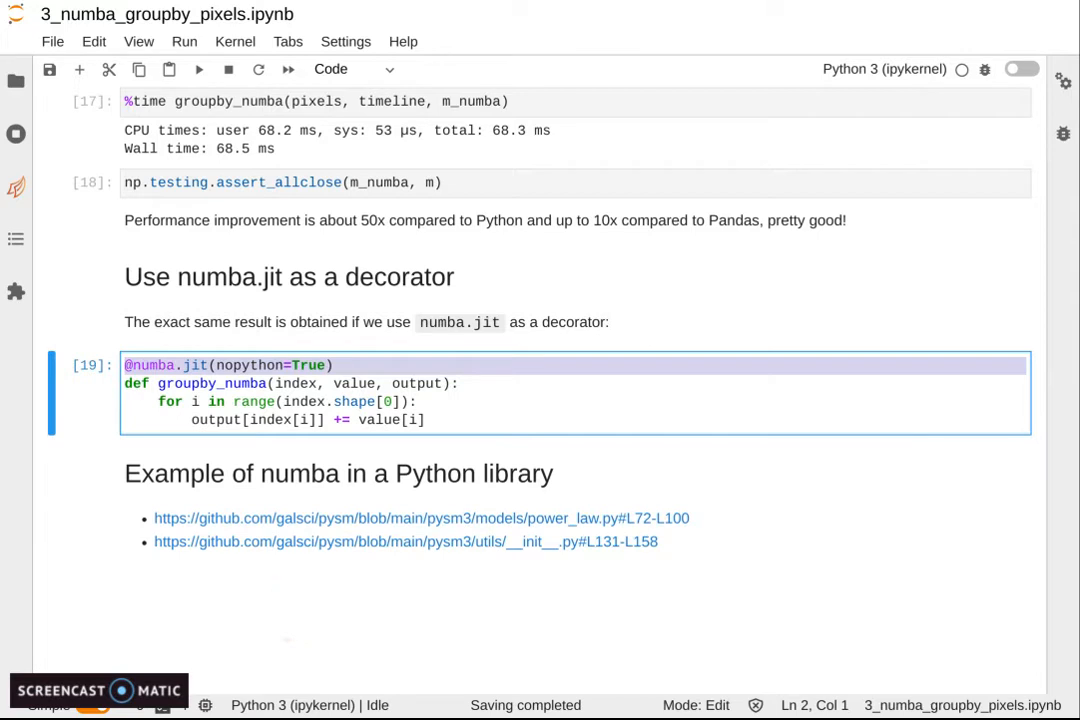
mouse_move(313, 541)
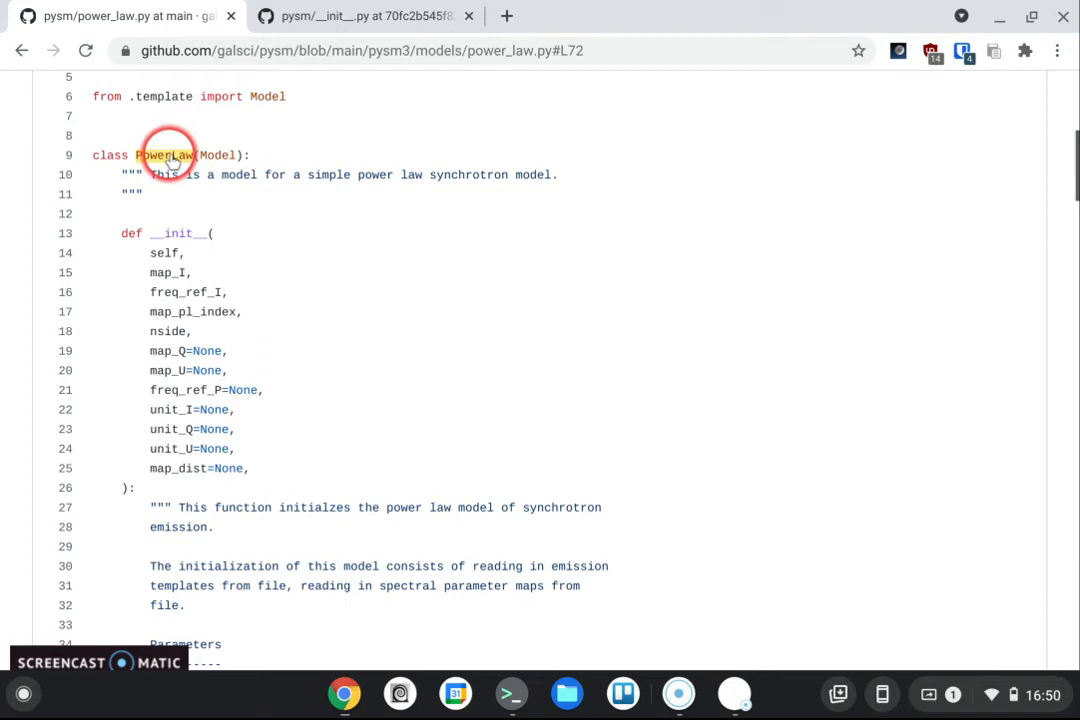
scroll("down", 3)
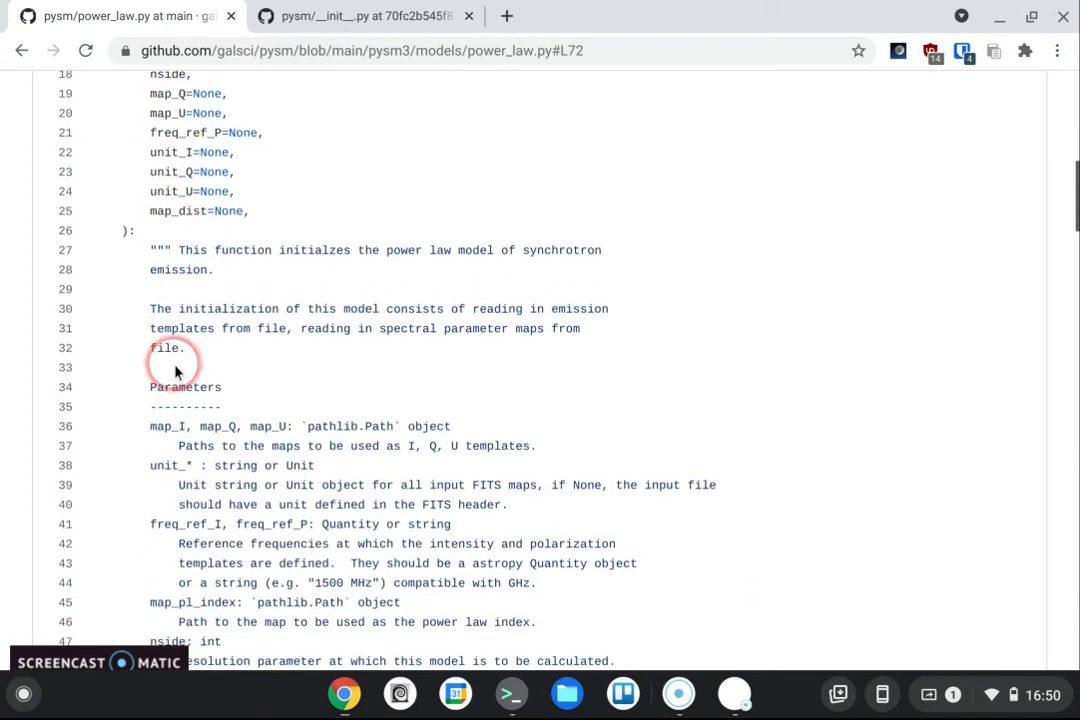
scroll("down", 3)
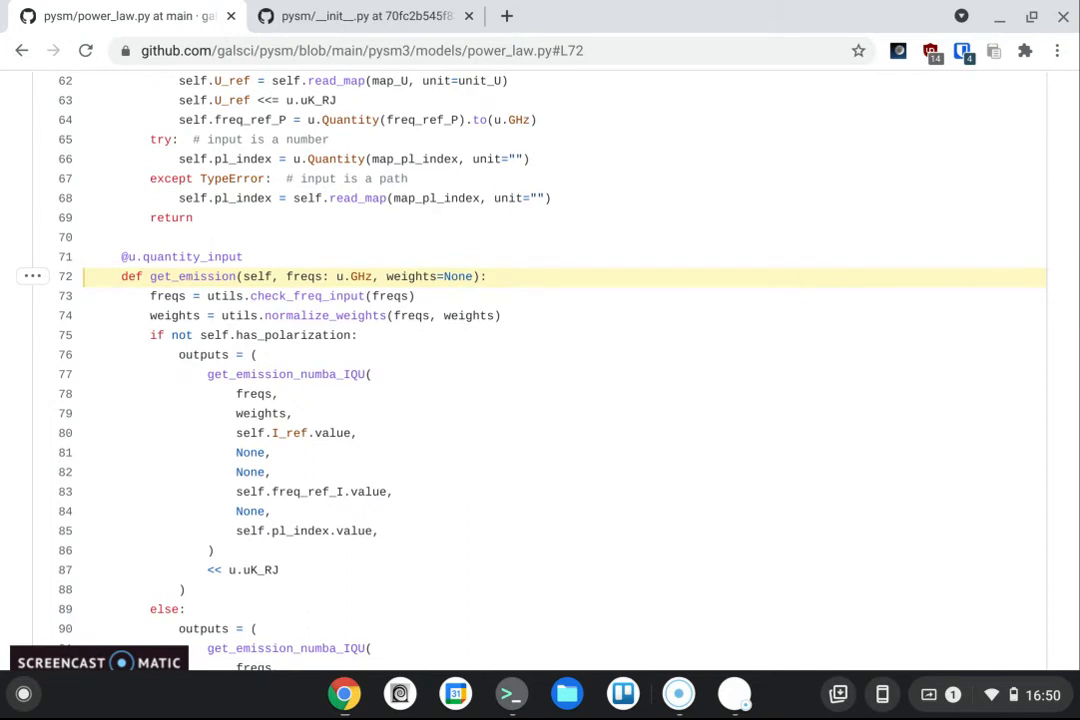
left_click(145, 276)
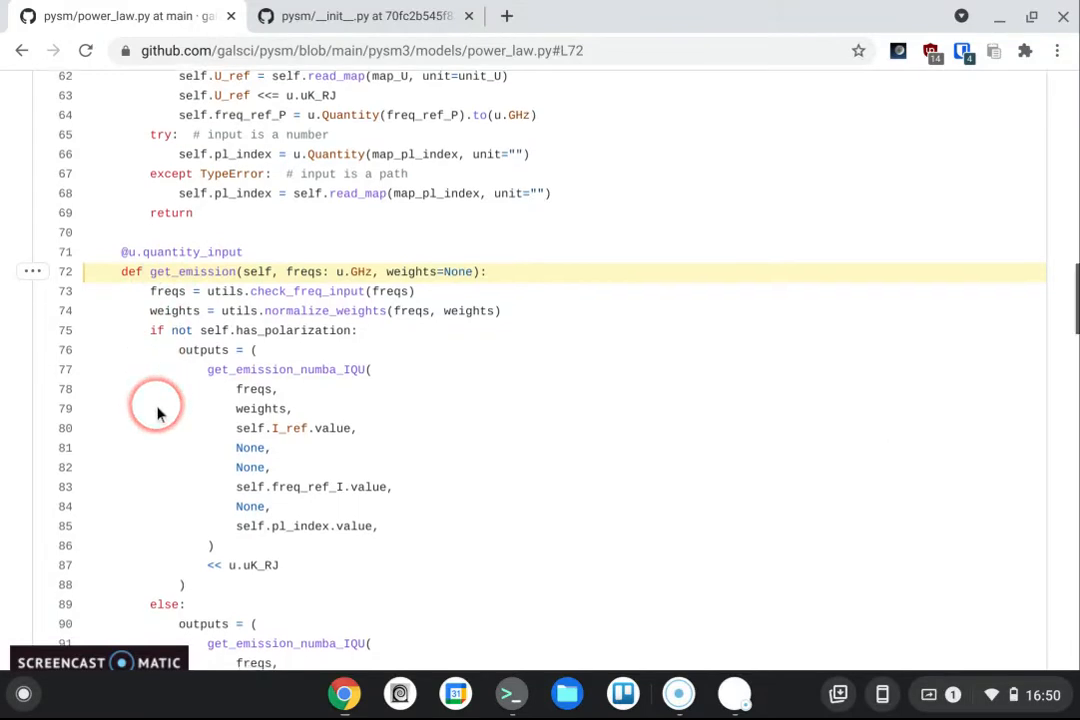
scroll("down", 3)
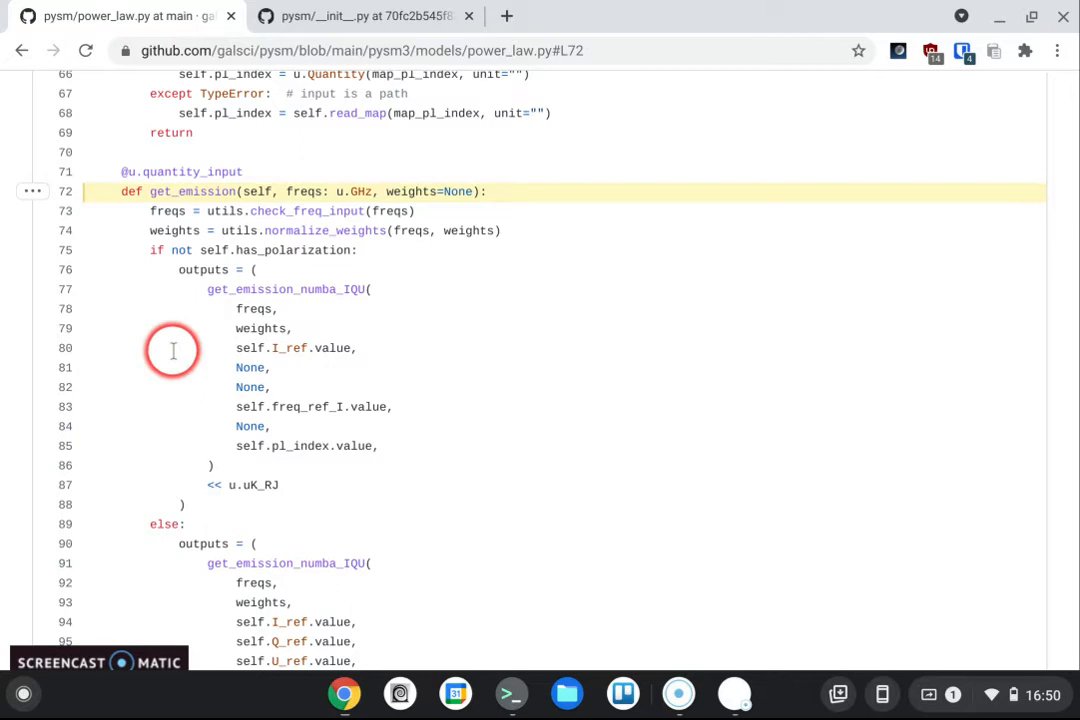
scroll("down", 3)
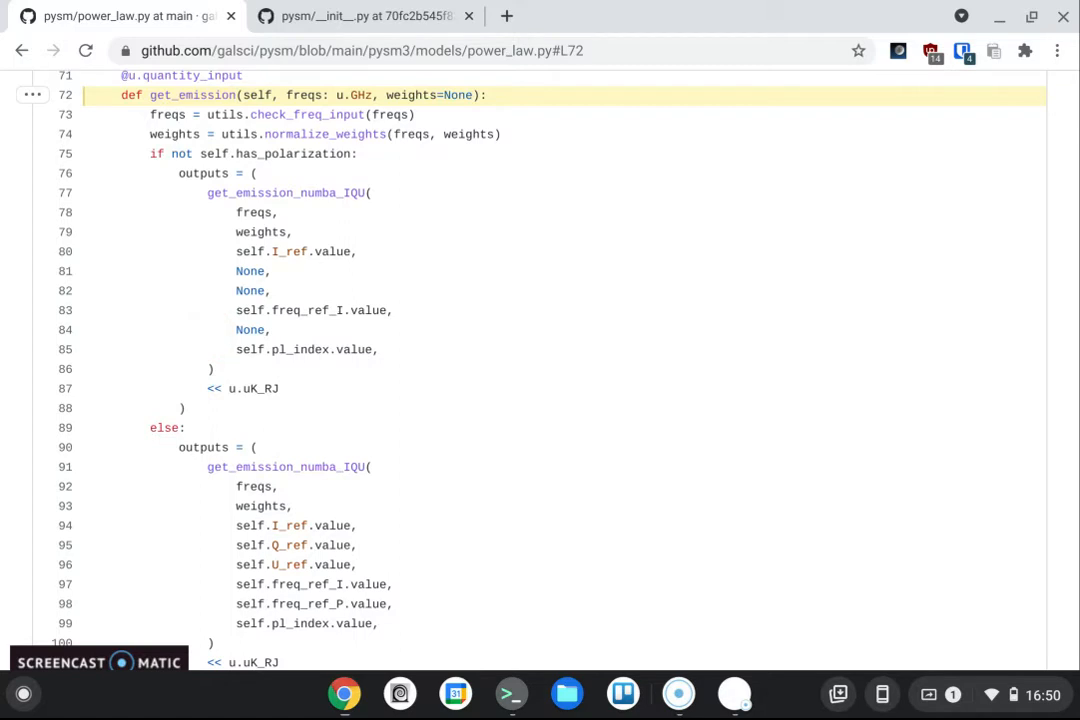
scroll("down", 3)
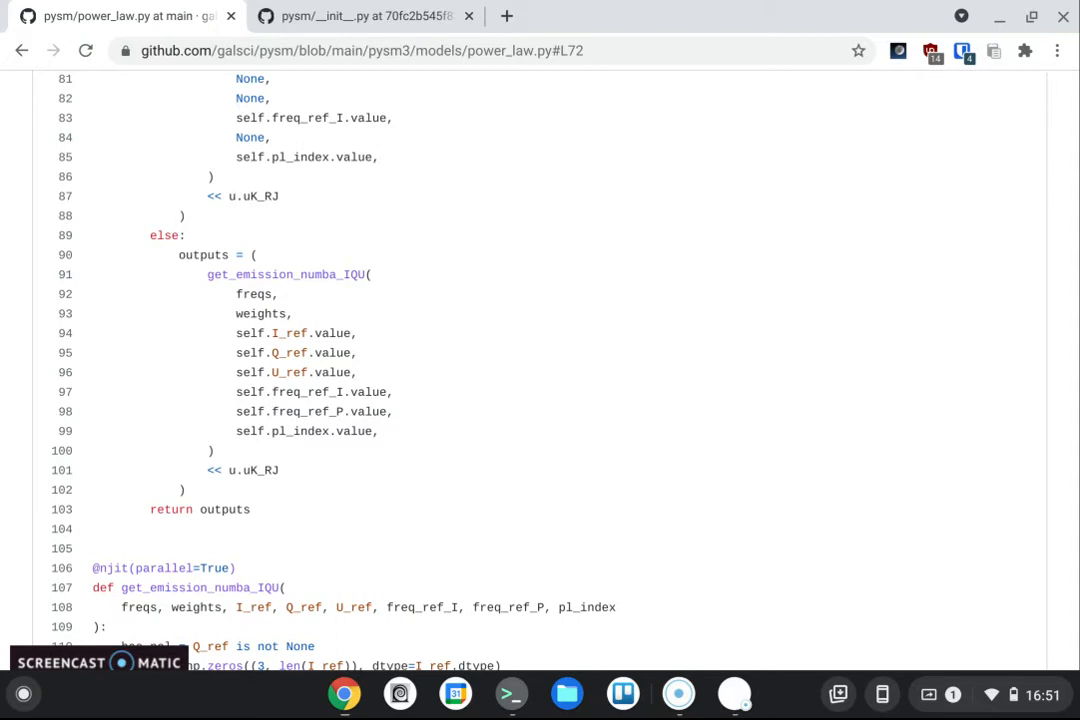
- Highlight 'njit' on get_emission_numba_IQU and every trapz_step_inplace reference in its body
scroll("down", 3)
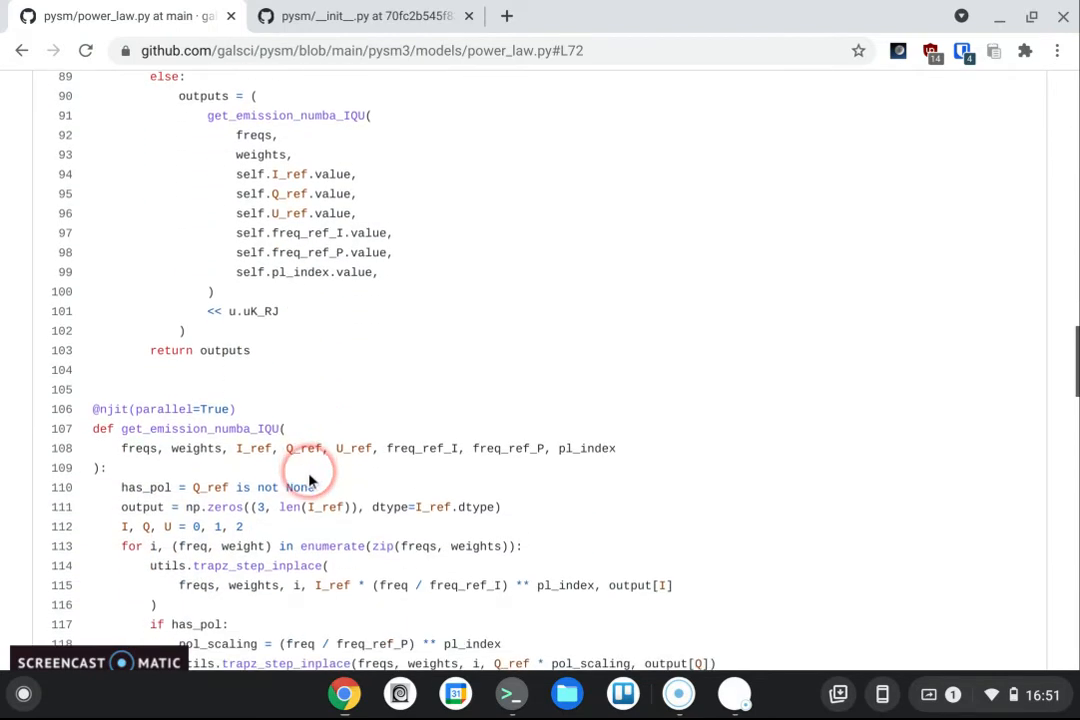
double_click(110, 409)
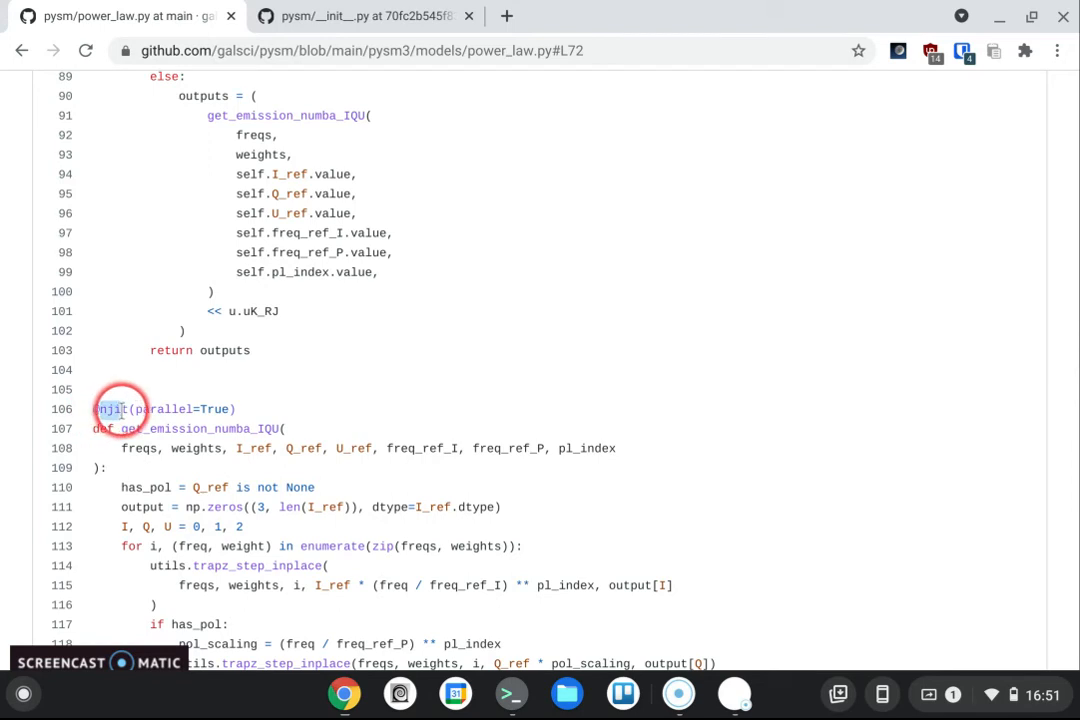
scroll("down", 3)
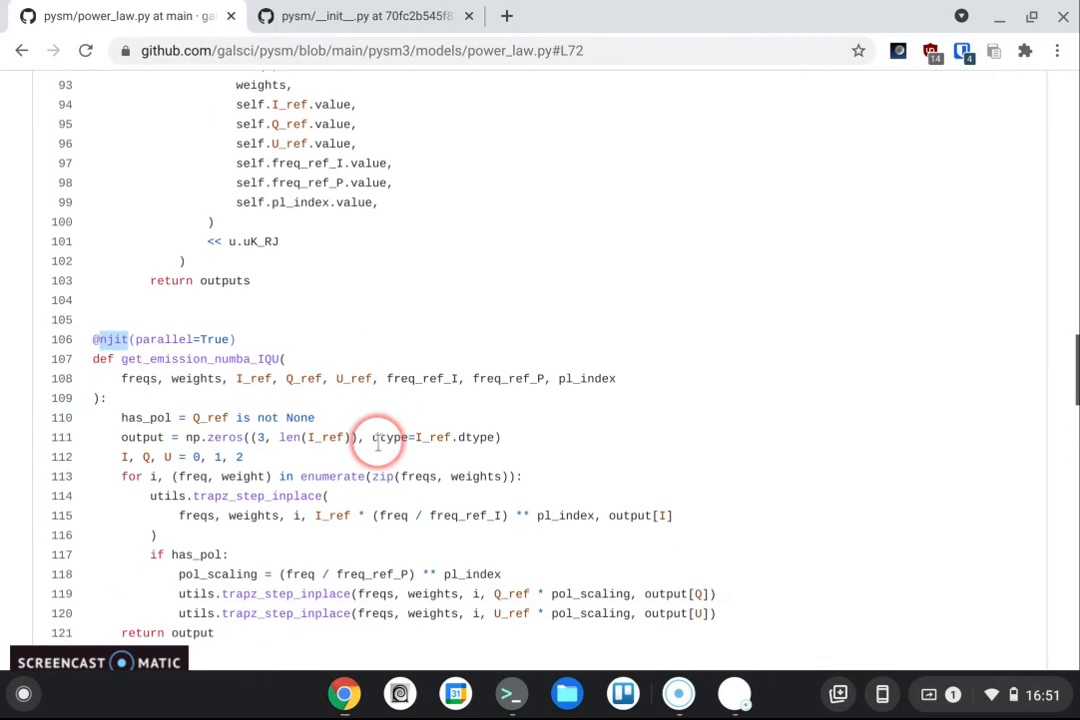
scroll("down", 3)
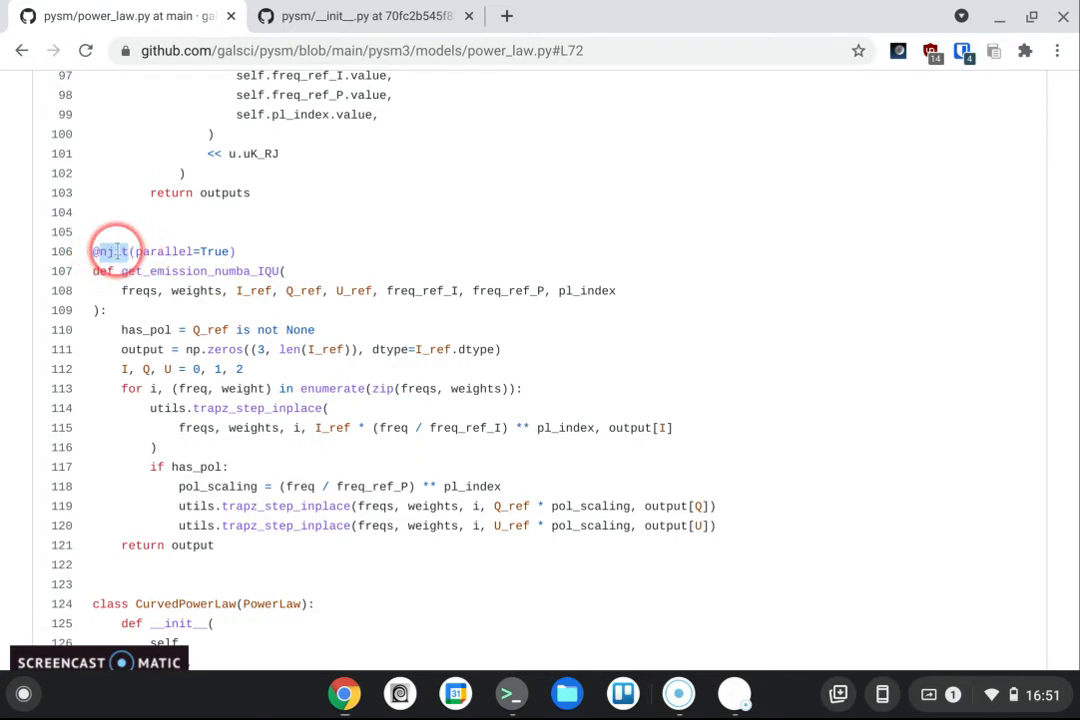
double_click(184, 271)
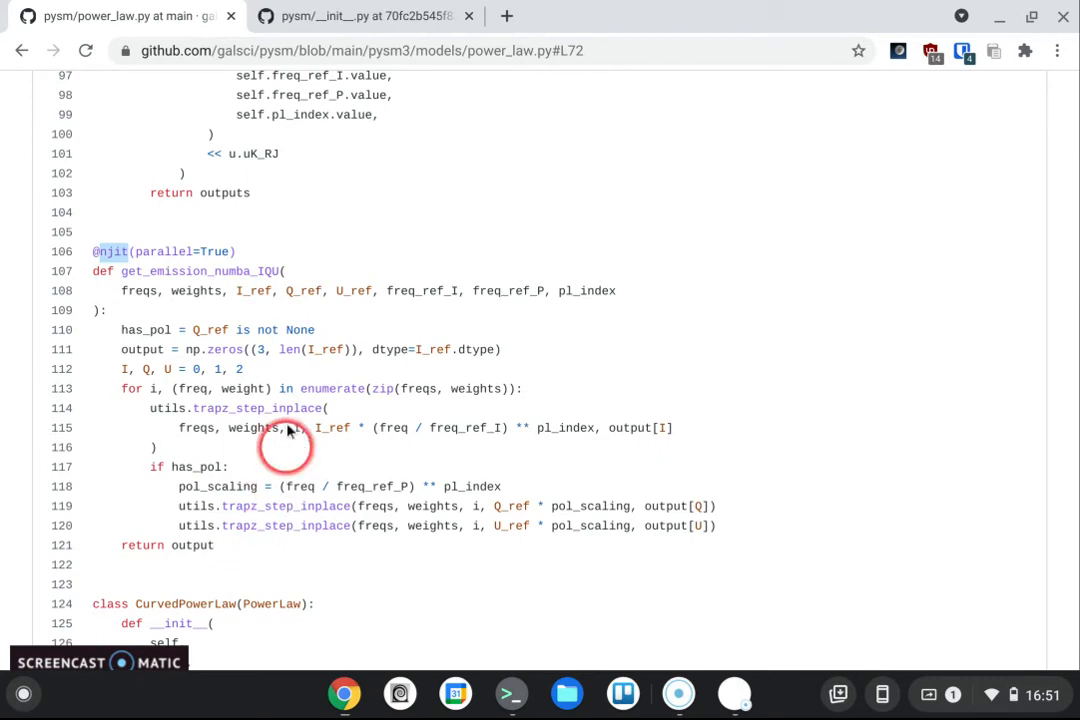
scroll("down", 3)
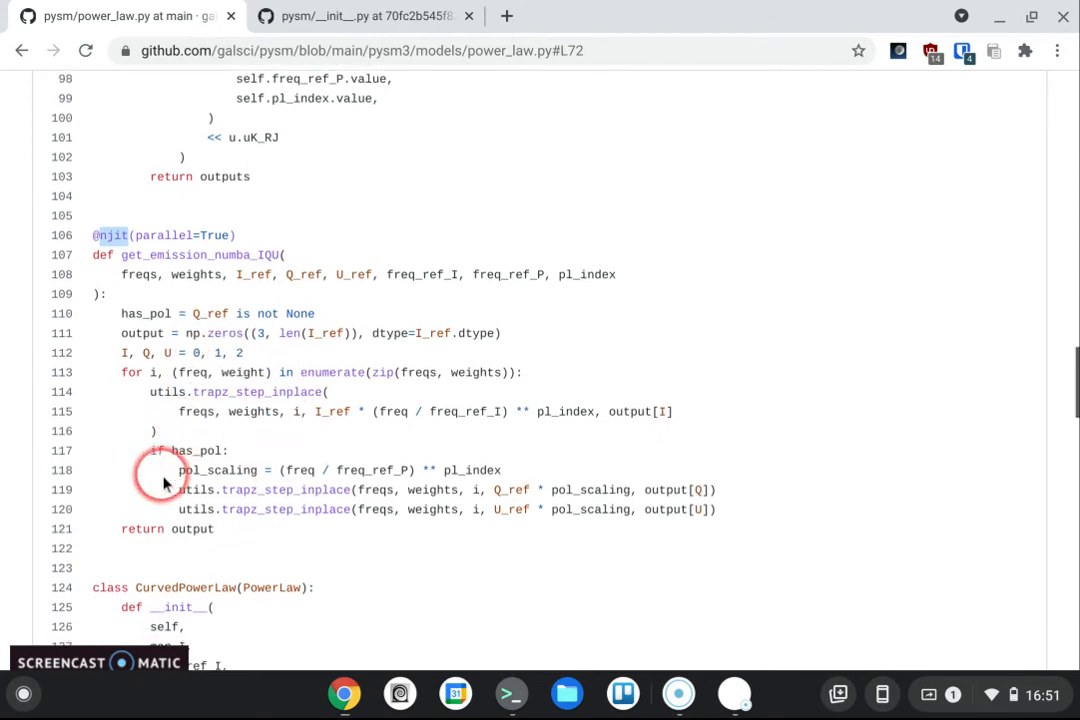
scroll("down", 3)
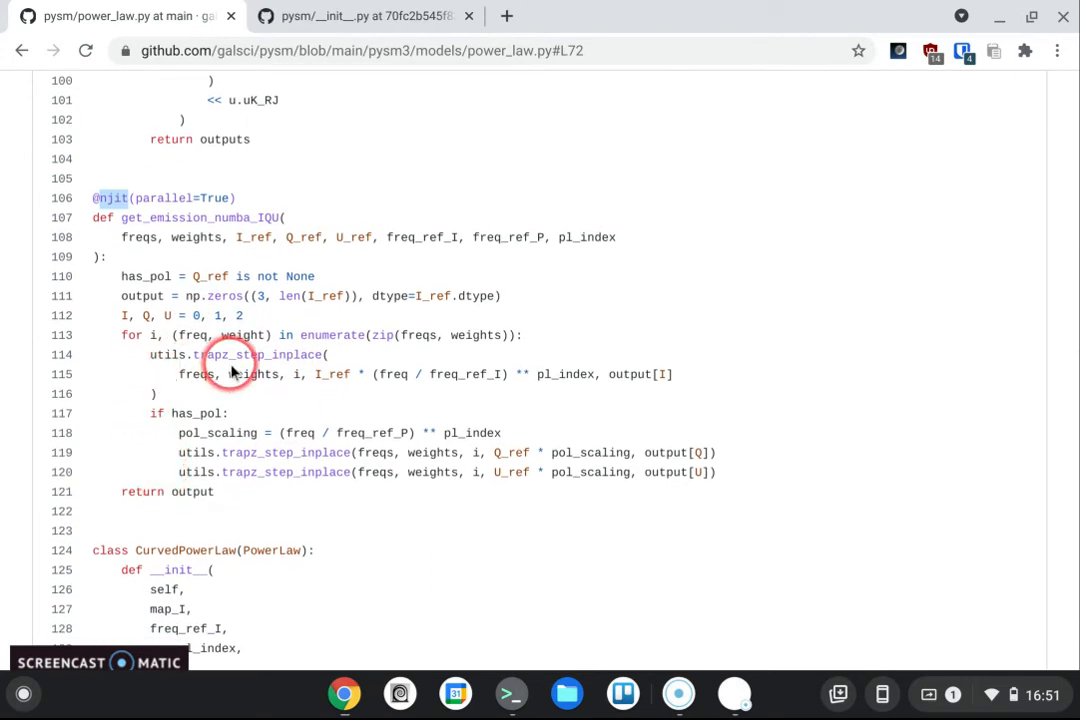
mouse_move(175, 305)
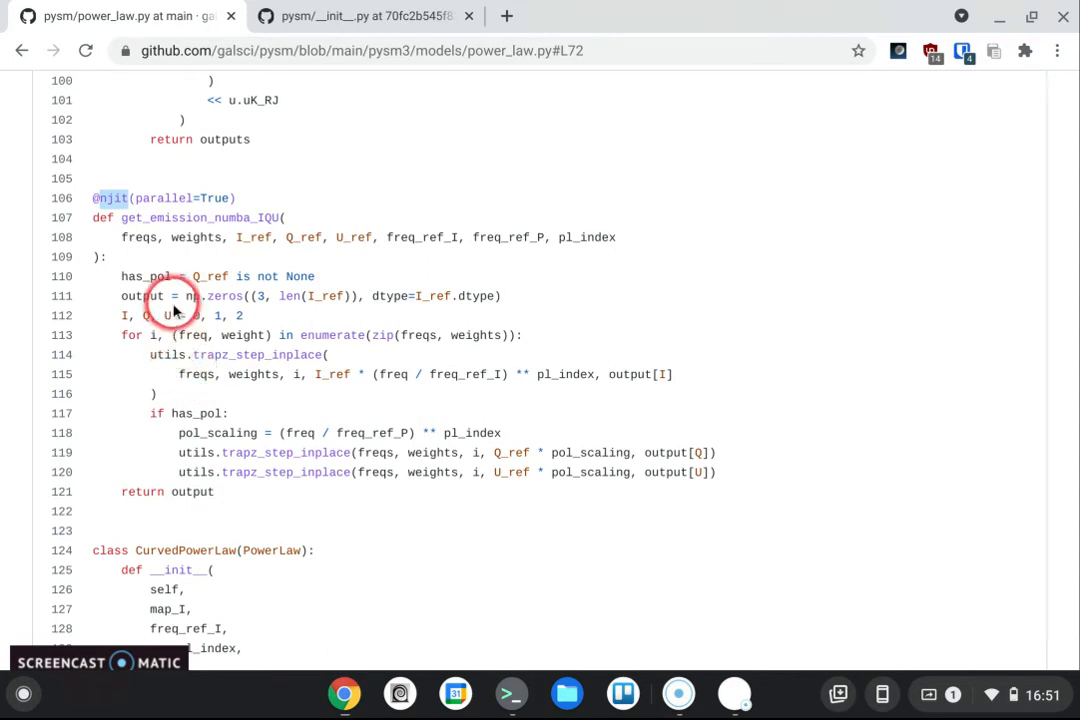
mouse_move(207, 391)
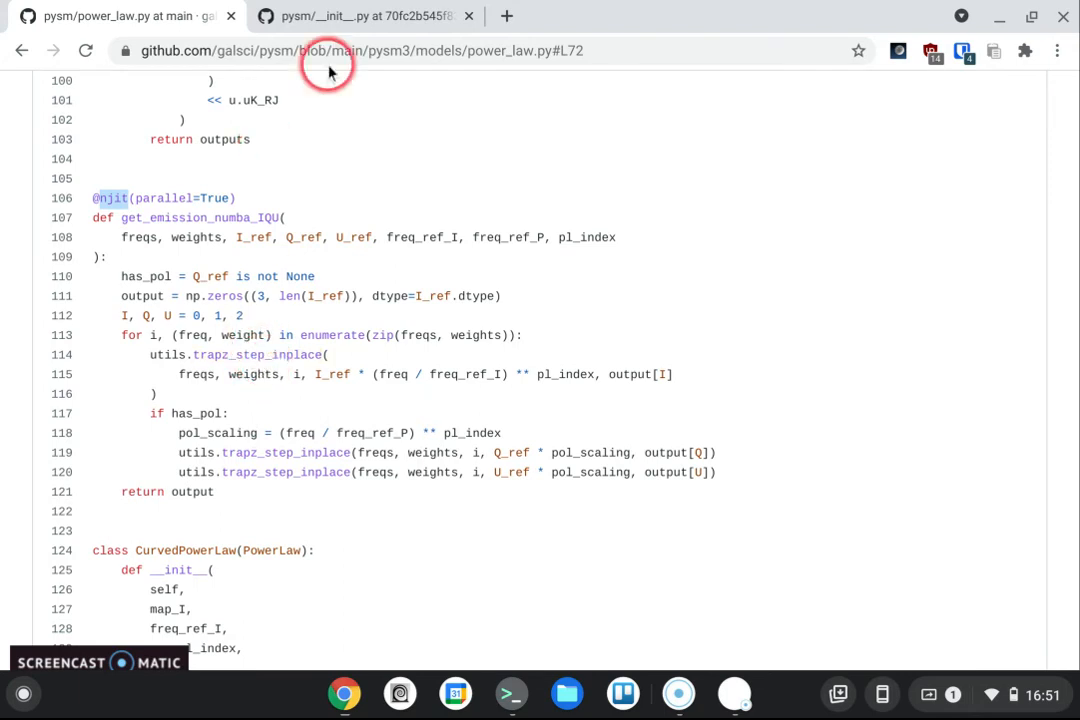
mouse_move(343, 16)
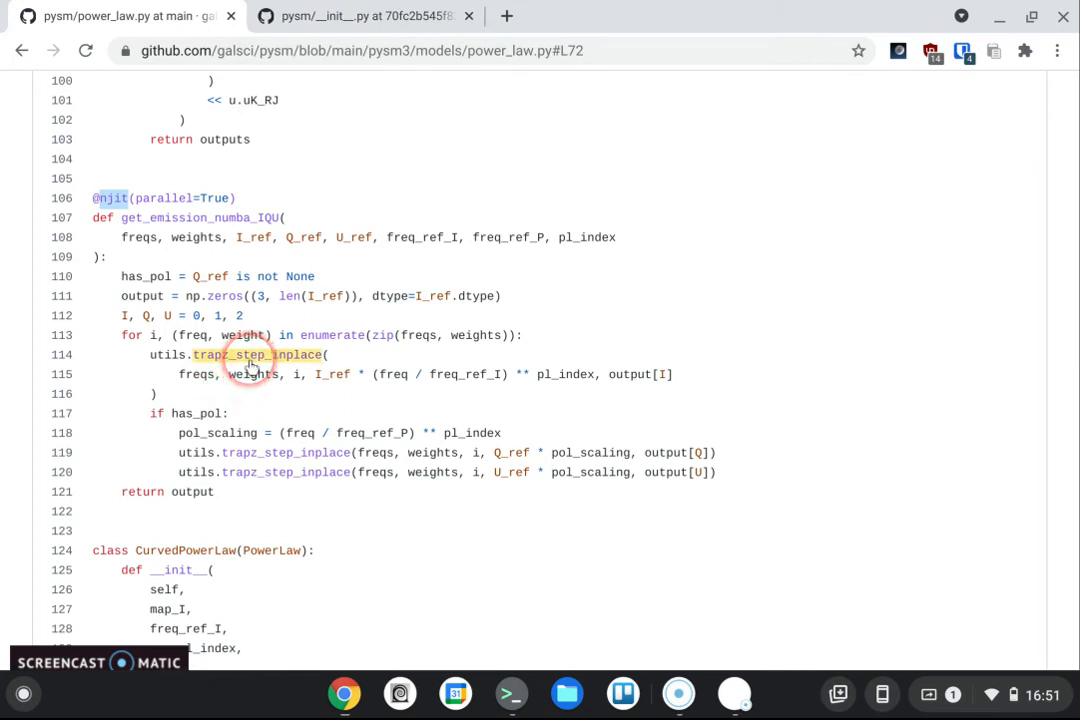
left_click(252, 364)
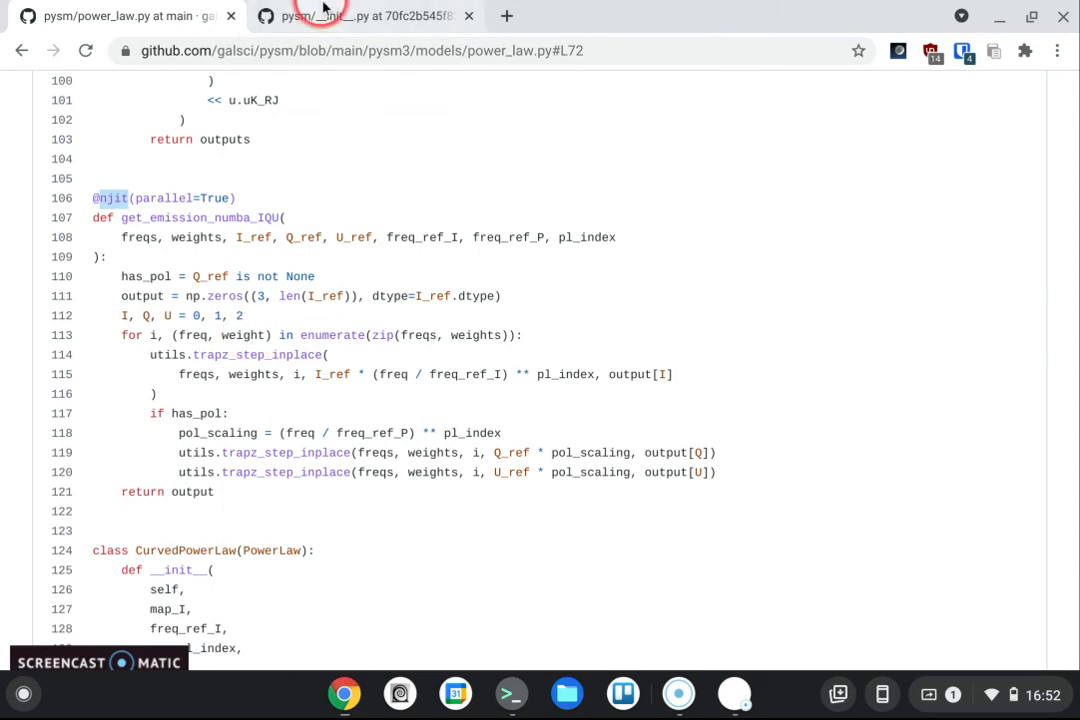
mouse_move(318, 16)
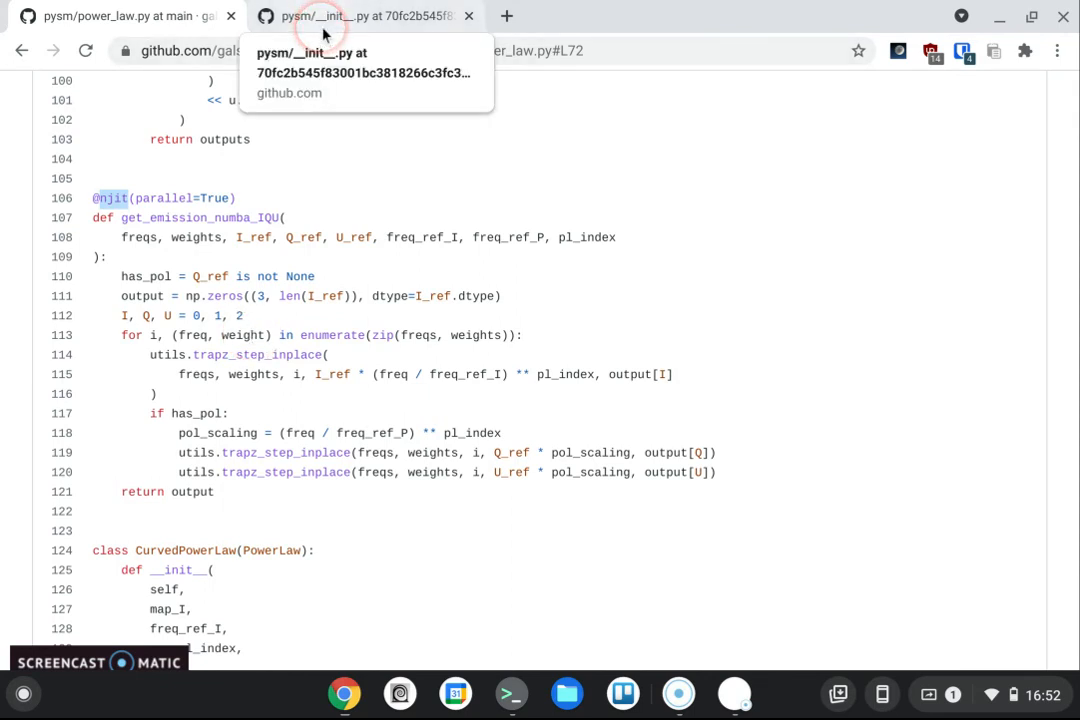
left_click(350, 16)
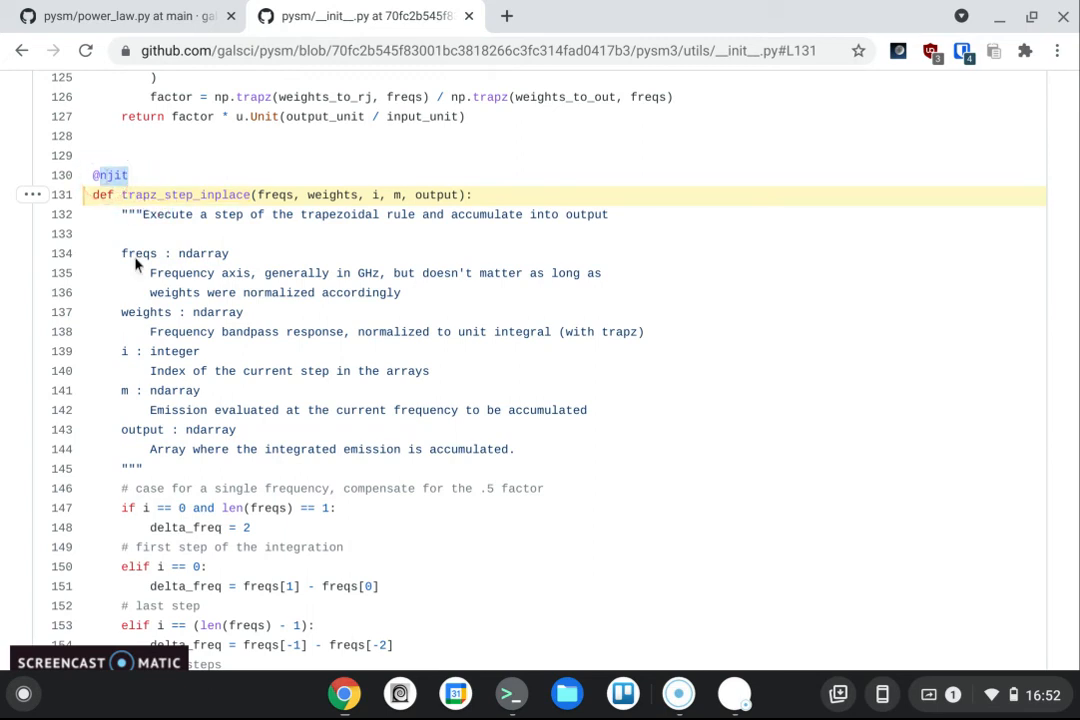
scroll("down", 3)
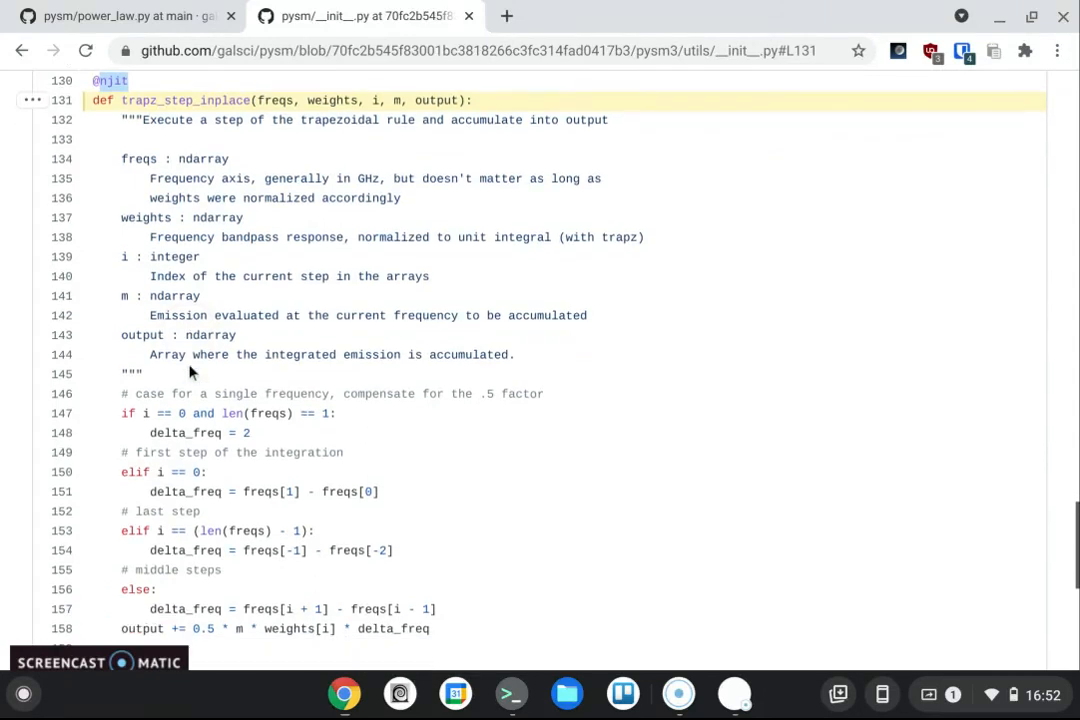
scroll("down", 3)
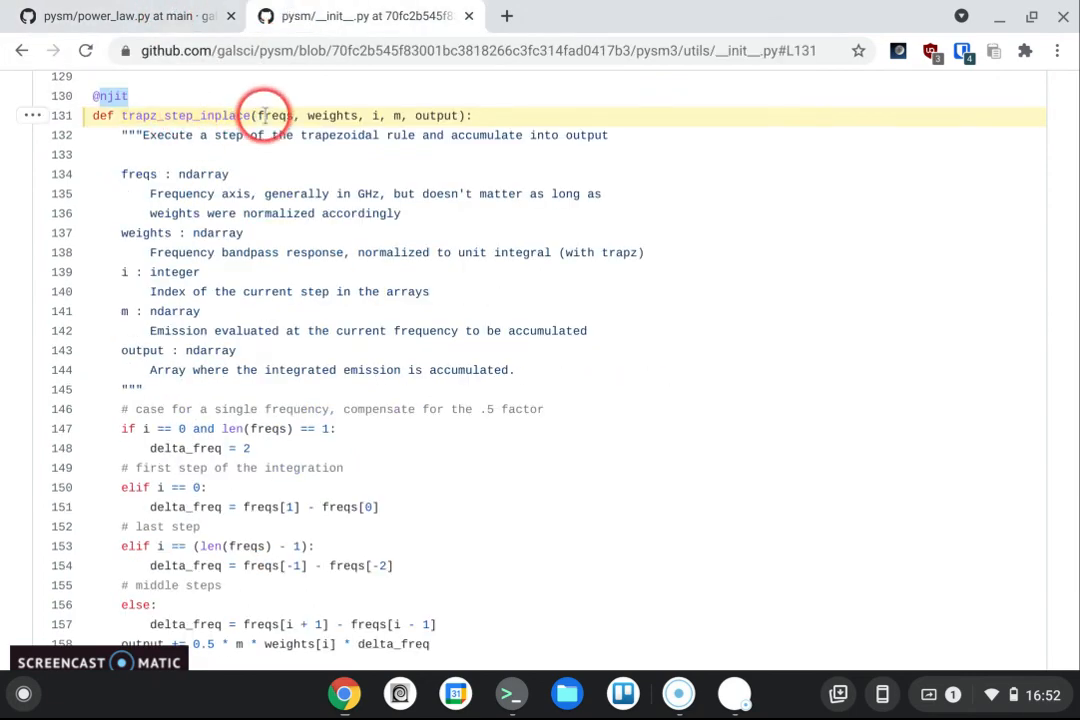
left_click(120, 16)
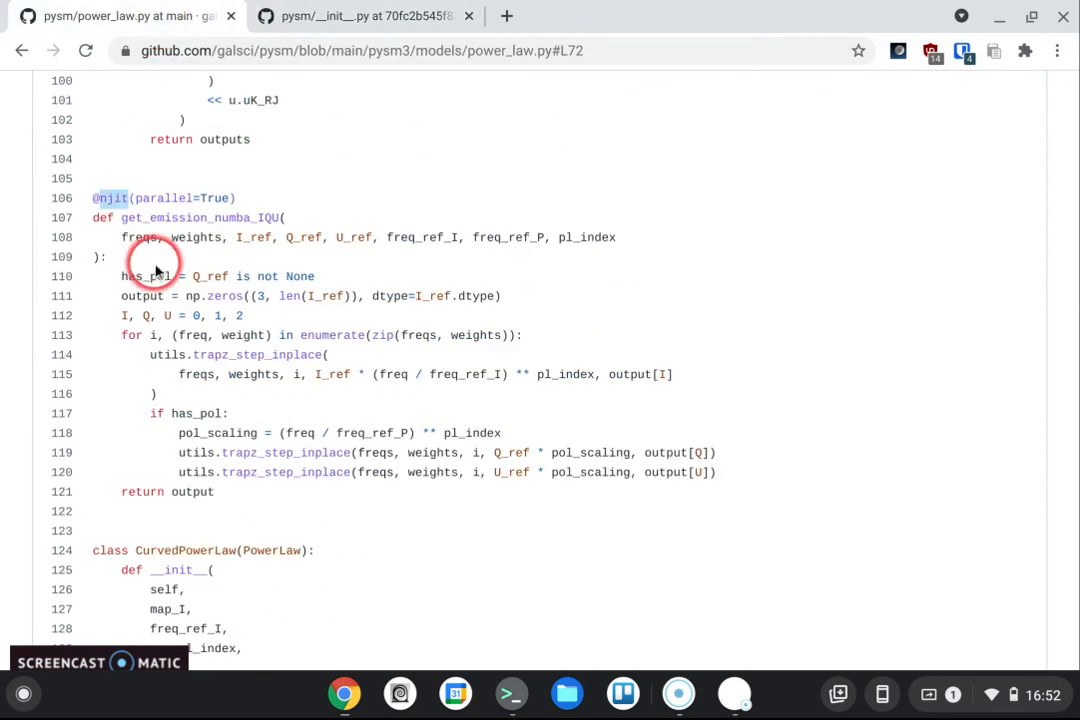